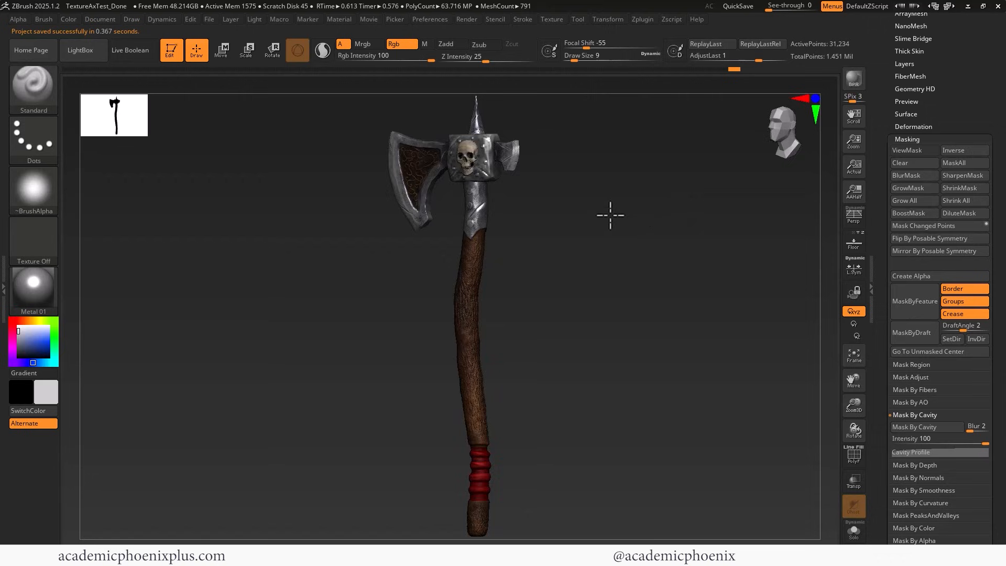
Step: Load the unpainted TextureAxText1 axe with the Extract4 blade subtool active
{"action": "left_click", "coordinate": [853, 79]}
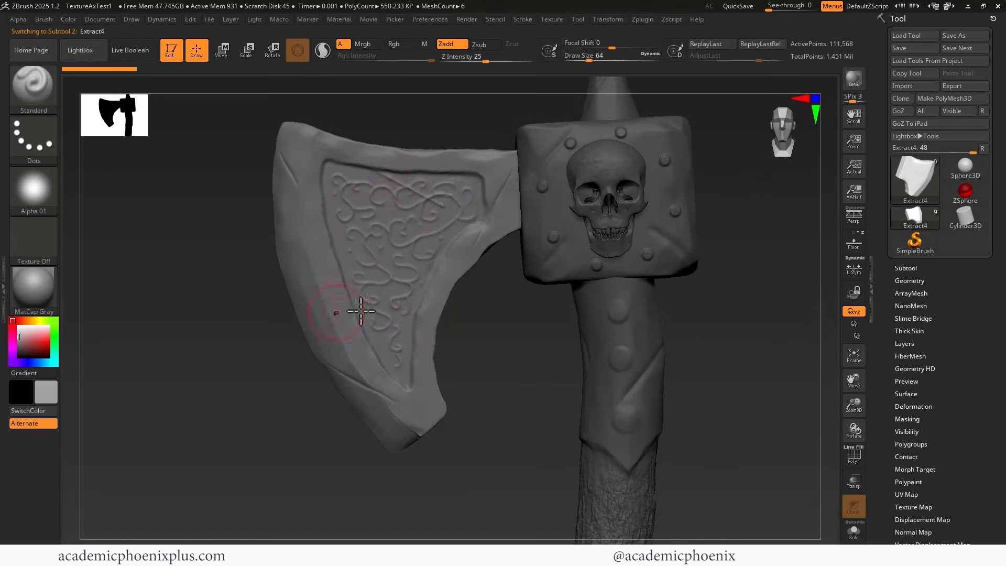
{"action": "mouse_move", "coordinate": [494, 321]}
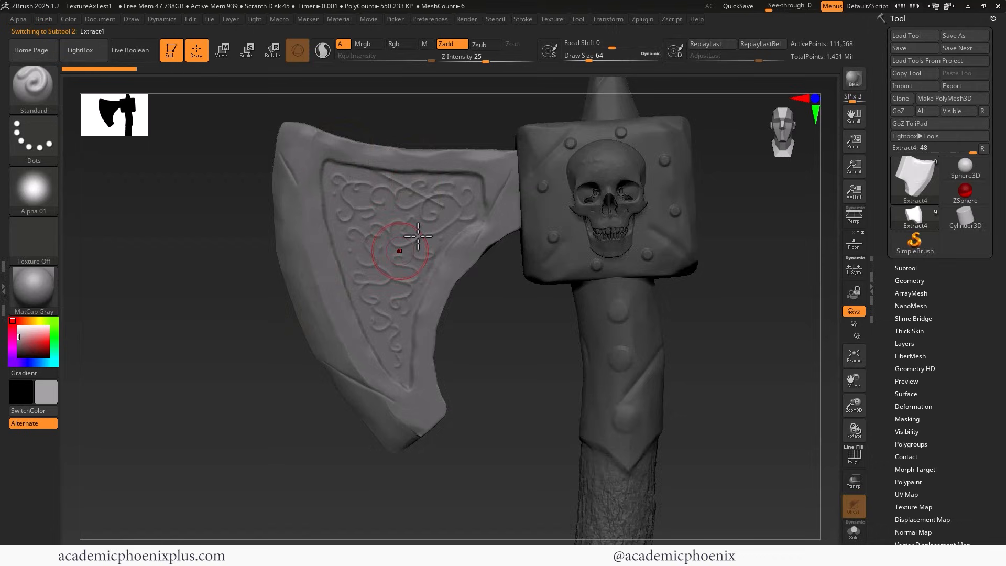
{"action": "mouse_move", "coordinate": [398, 154]}
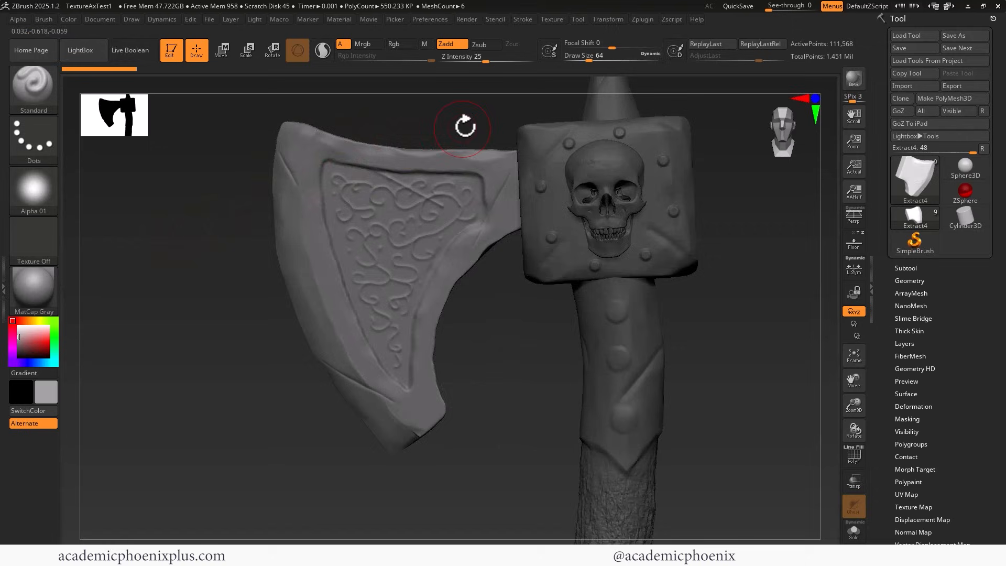
{"action": "mouse_move", "coordinate": [352, 57]}
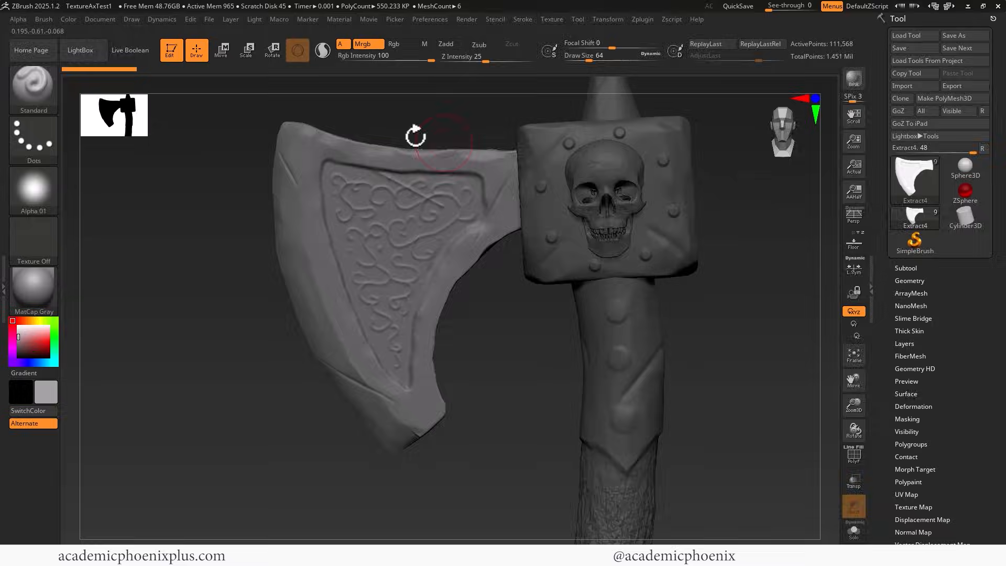
Step: Preview the axe with ZMetal, Sketch04 and MatCap LBrown, then return to Metal 01
{"action": "left_click", "coordinate": [33, 290]}
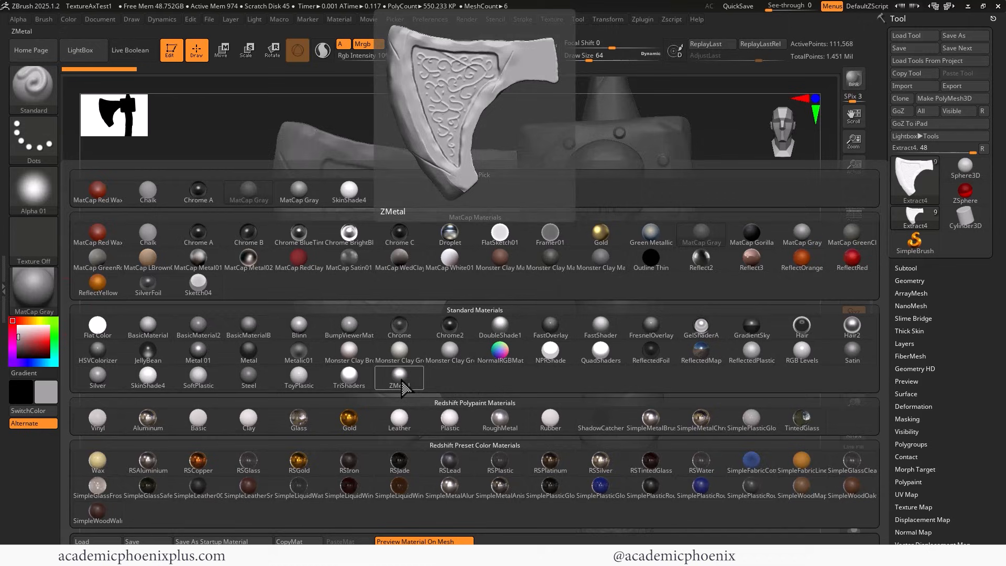
{"action": "left_click", "coordinate": [398, 378]}
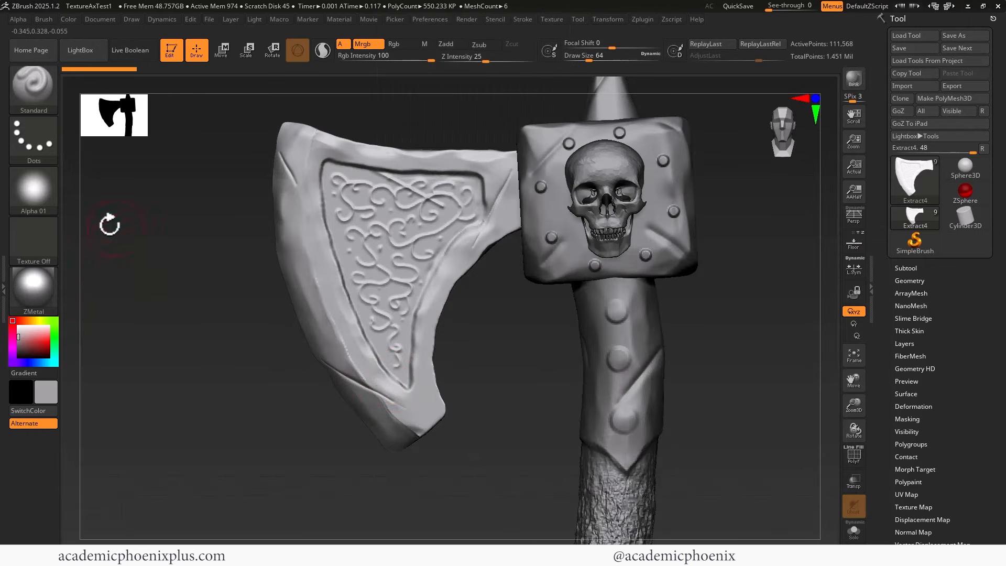
{"action": "left_click", "coordinate": [32, 289]}
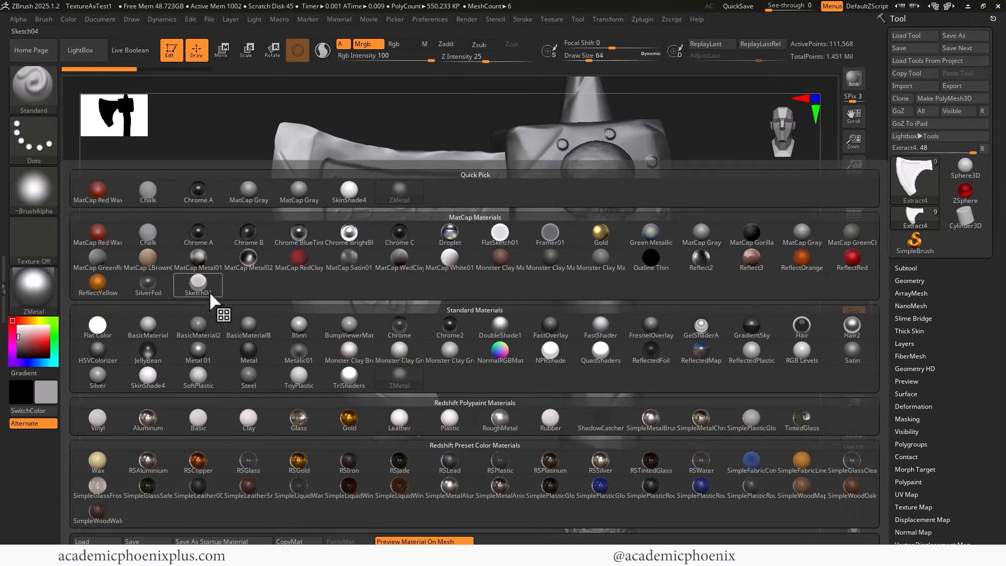
{"action": "left_click", "coordinate": [650, 324]}
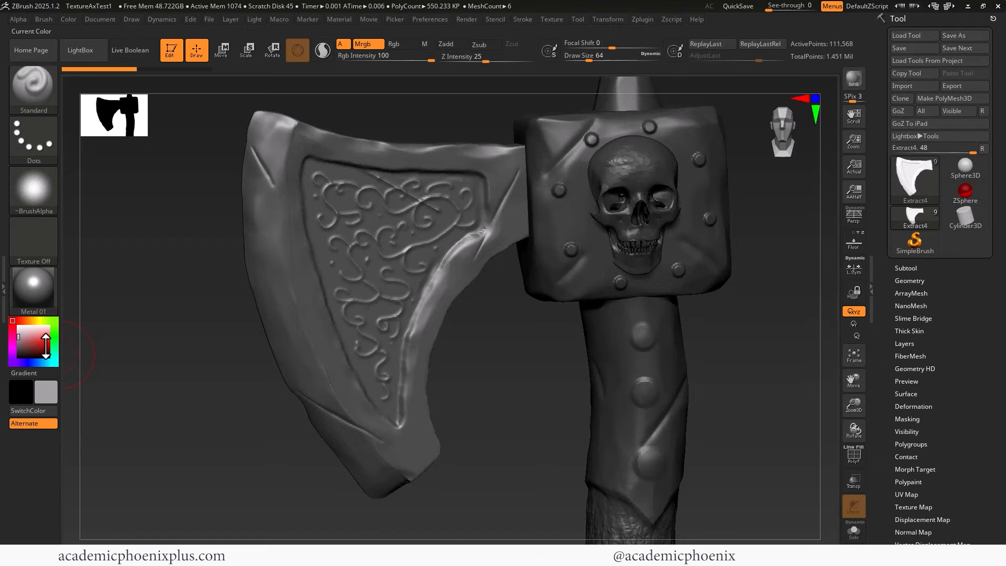
{"action": "left_click", "coordinate": [34, 284]}
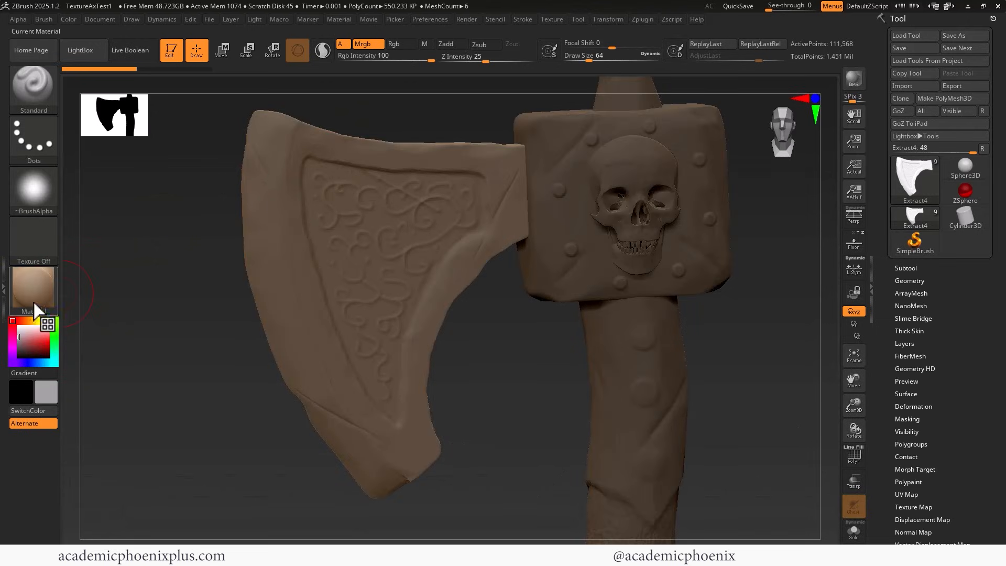
{"action": "left_click", "coordinate": [32, 290]}
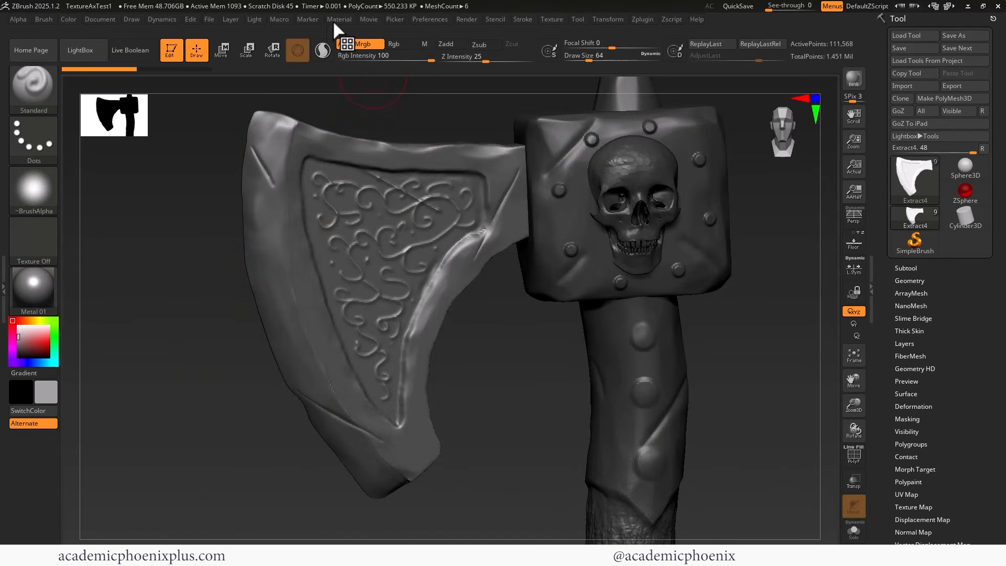
Step: Assign Metal 01 and fill the blade subtool with it via Color > Fill Object
{"action": "left_click", "coordinate": [339, 19]}
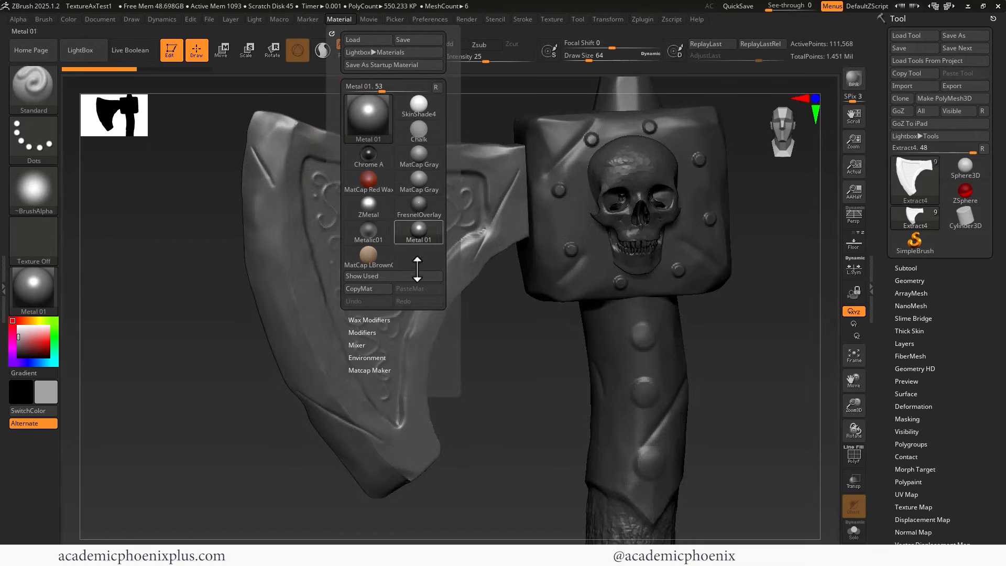
{"action": "left_click", "coordinate": [362, 332]}
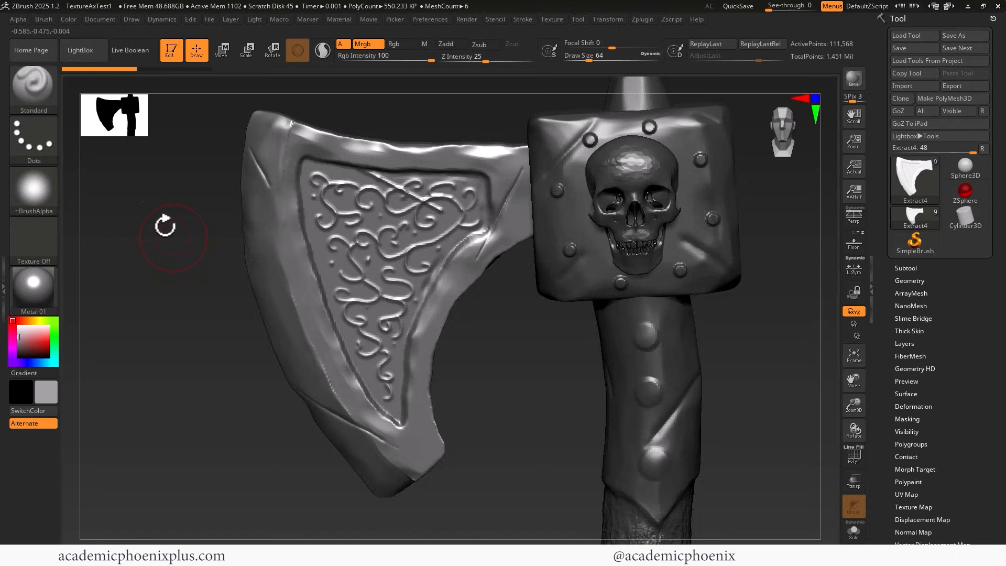
{"action": "left_click", "coordinate": [68, 19]}
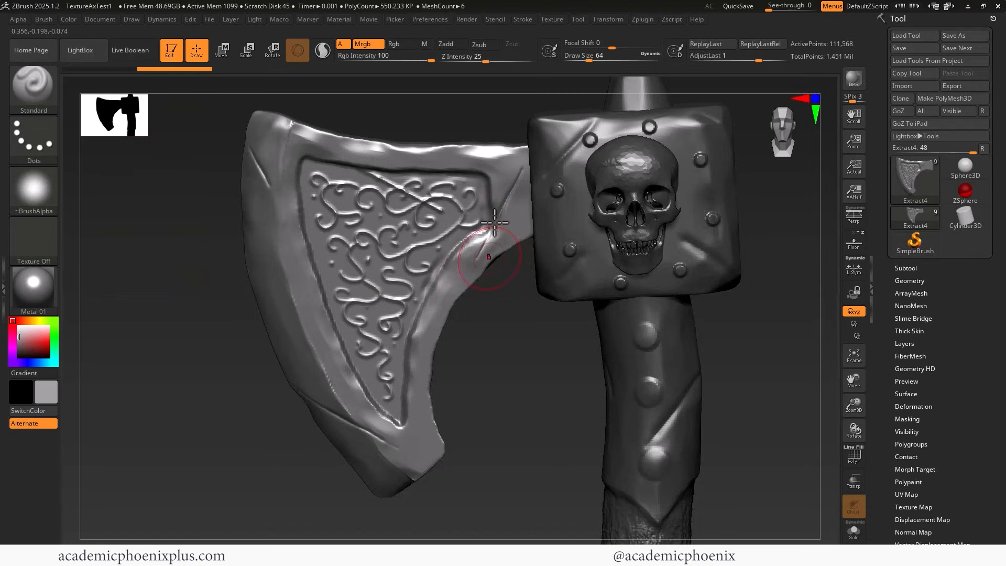
{"action": "mouse_move", "coordinate": [35, 302]}
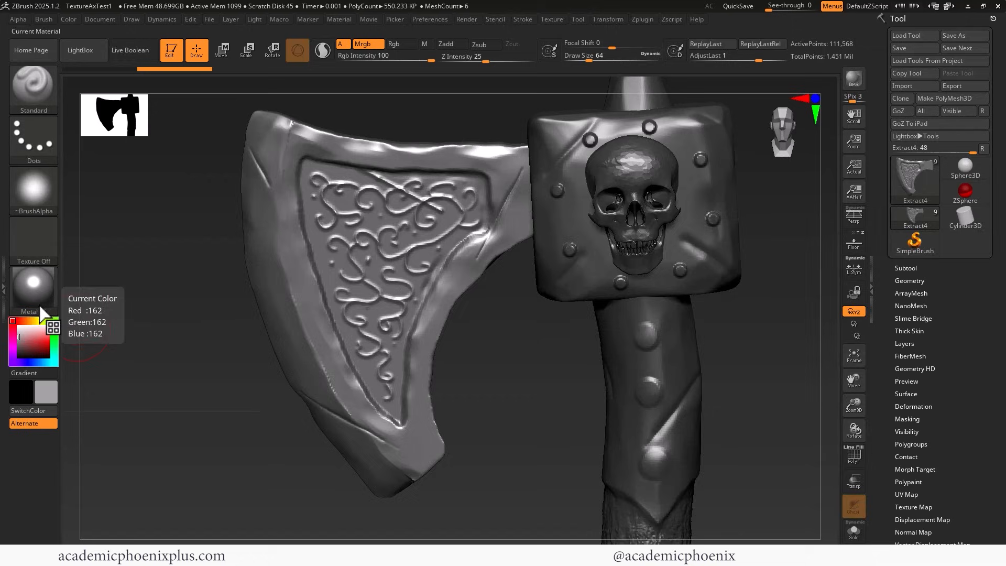
Step: Try the MatCap Metal01 material from the material library on the blade
{"action": "left_click", "coordinate": [33, 287]}
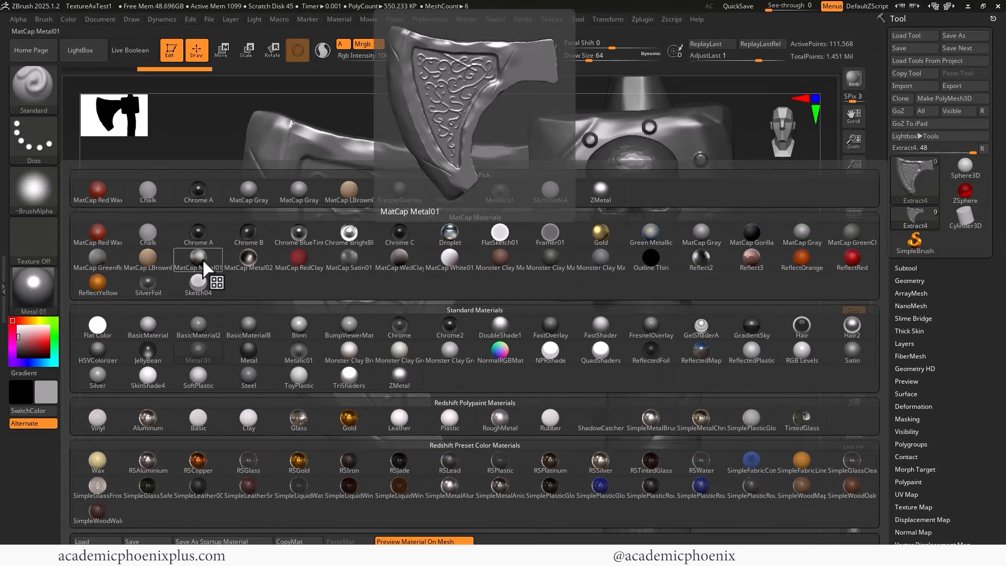
{"action": "left_click", "coordinate": [198, 260]}
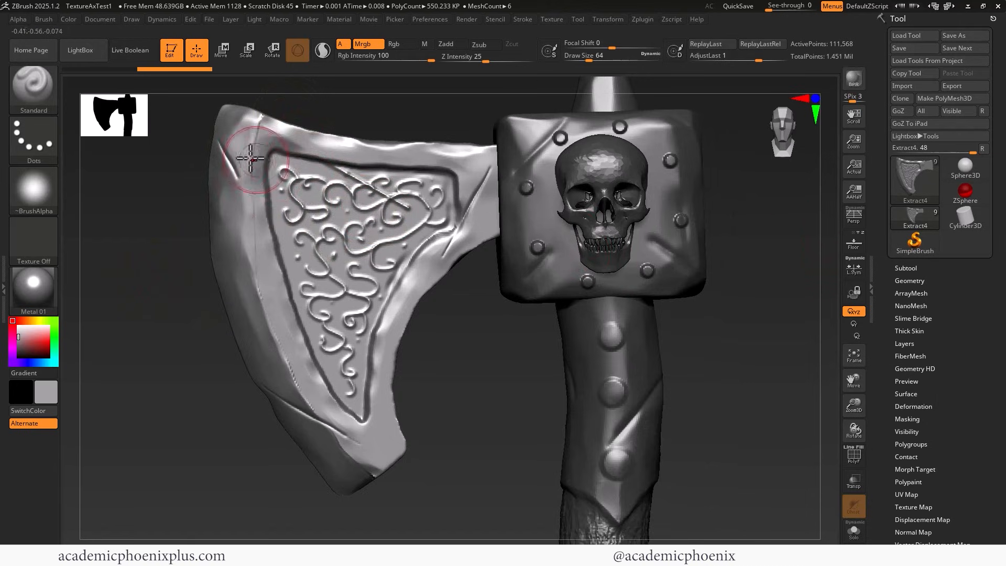
Step: In NoiseMaker give the blade Noise Scale about 3.72 with a tiny negative strength
{"action": "scroll", "scroll_direction": "down", "scroll_amount": 3}
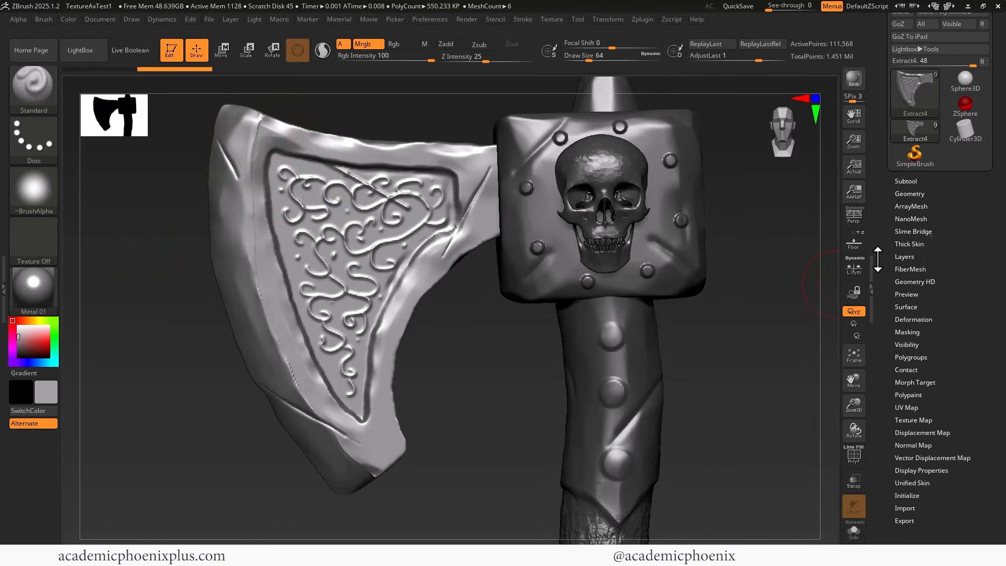
{"action": "left_click", "coordinate": [906, 307]}
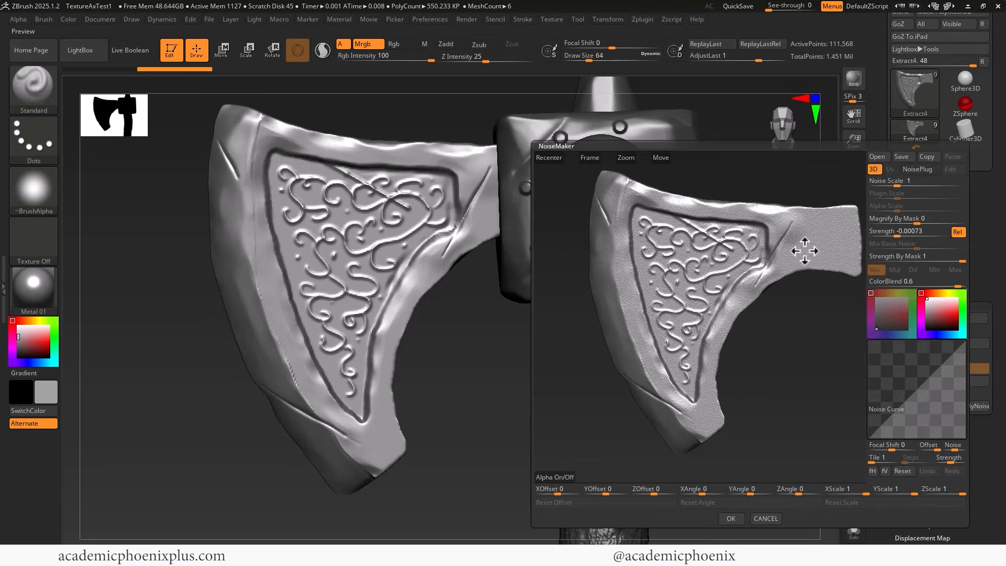
{"action": "mouse_move", "coordinate": [615, 246]}
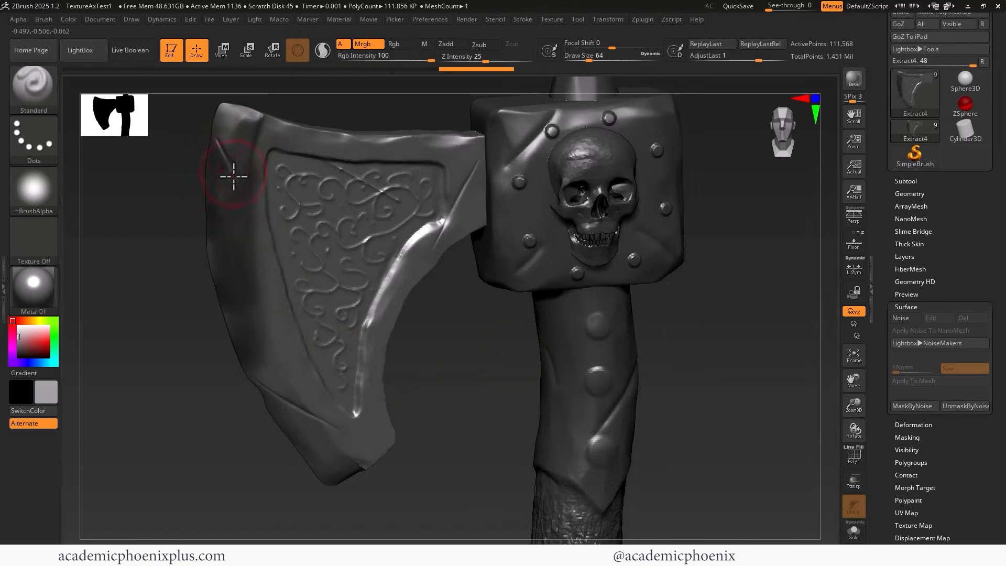
{"action": "left_click", "coordinate": [395, 44]}
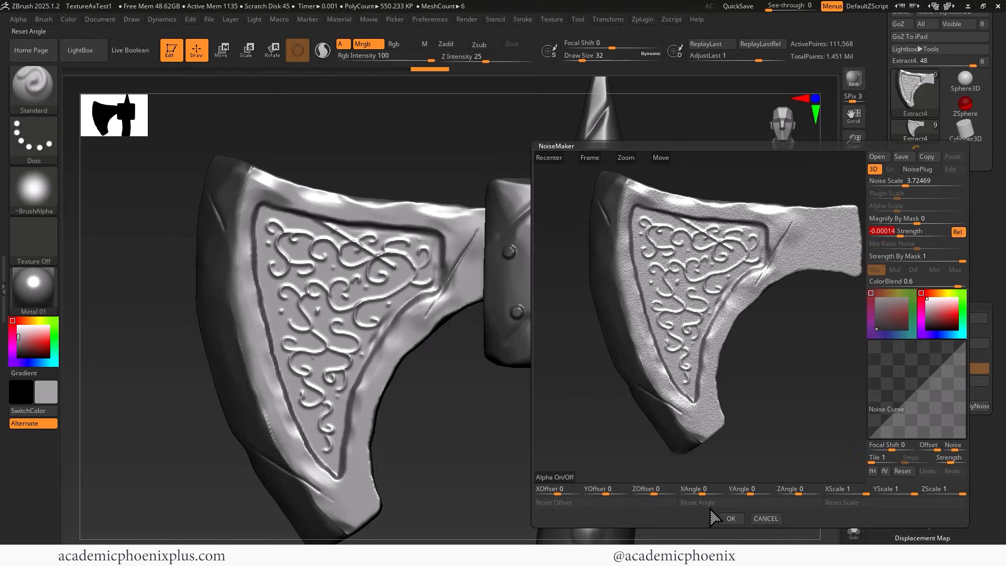
Step: Retune the surface noise strength to about -0.00054, confirm it, and leave noise hidden
{"action": "left_click", "coordinate": [730, 519]}
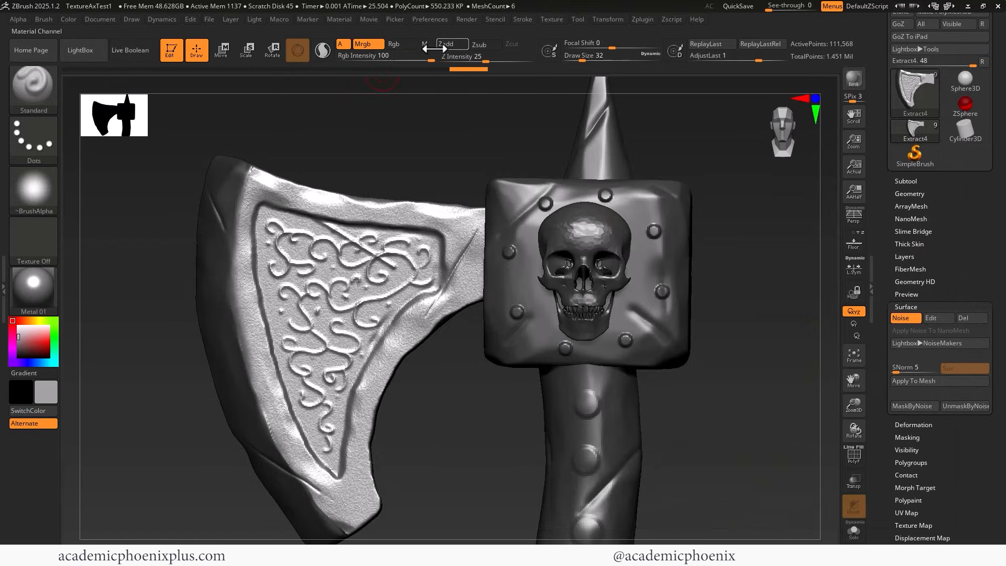
{"action": "mouse_move", "coordinate": [448, 44]}
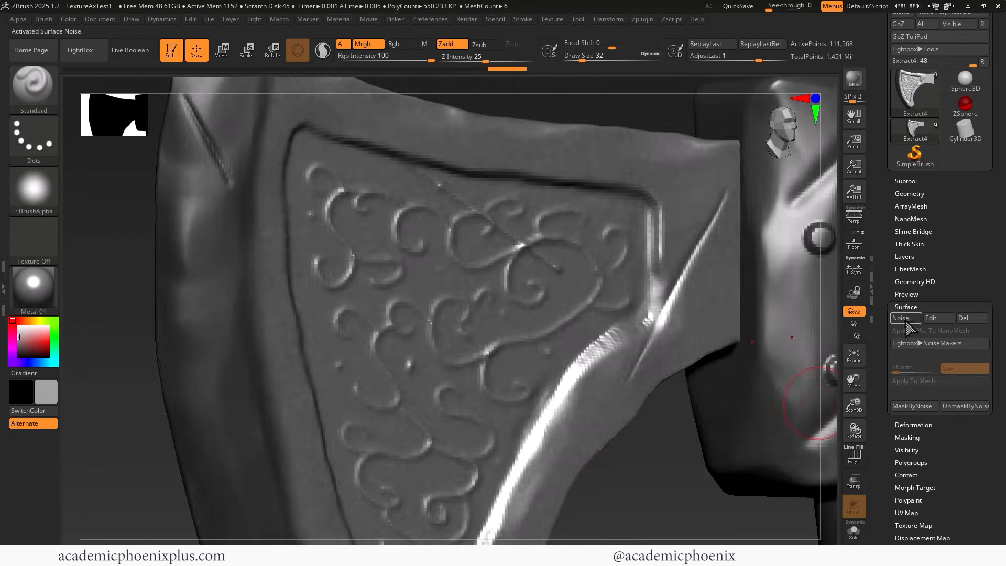
{"action": "left_click", "coordinate": [905, 317]}
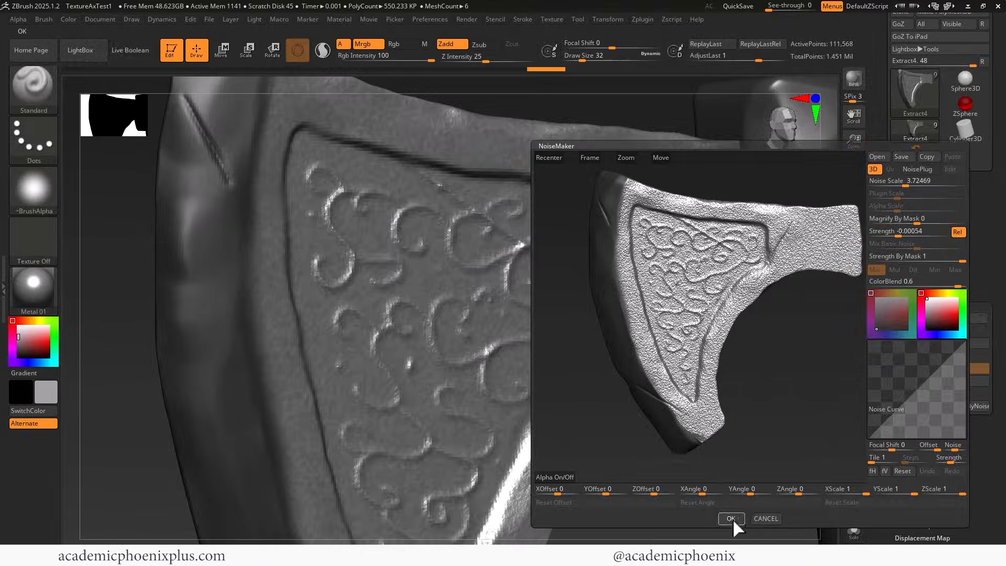
{"action": "left_click", "coordinate": [731, 519]}
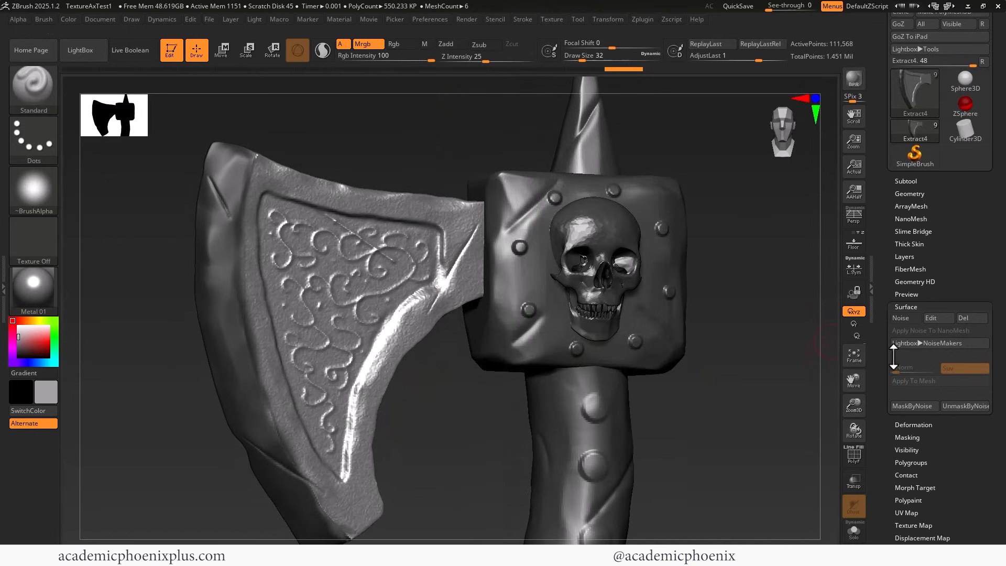
Step: Apply Mask By Cavity with blur 2 and intensity 100 so the filigree grooves stand out
{"action": "scroll", "scroll_direction": "down", "scroll_amount": 3}
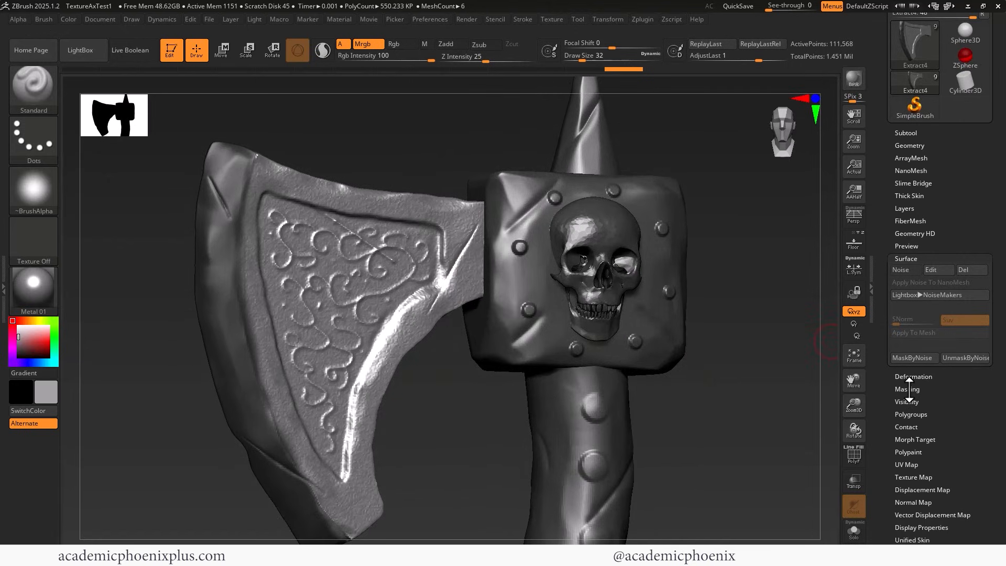
{"action": "left_click", "coordinate": [908, 389]}
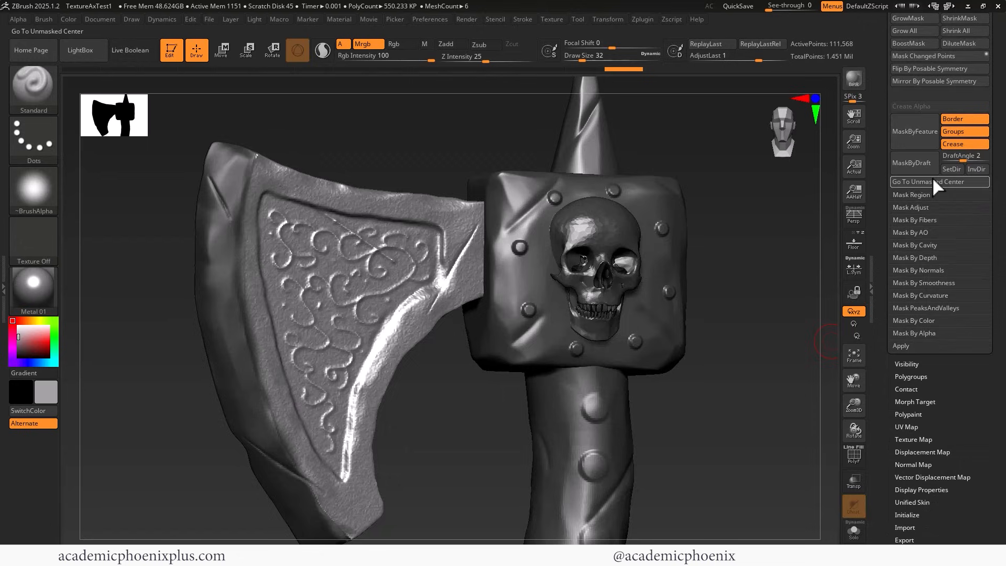
{"action": "mouse_move", "coordinate": [923, 249]}
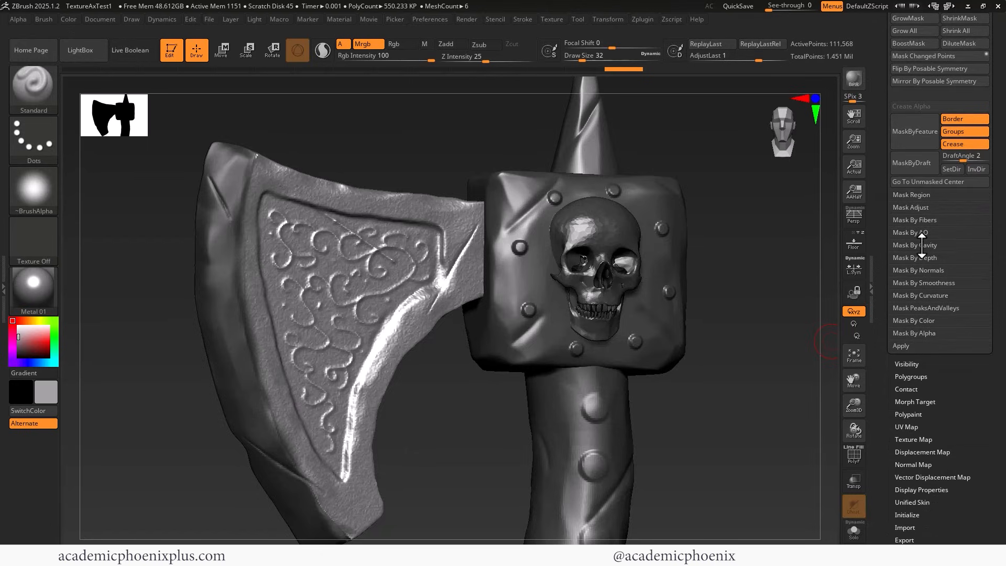
{"action": "left_click", "coordinate": [914, 246]}
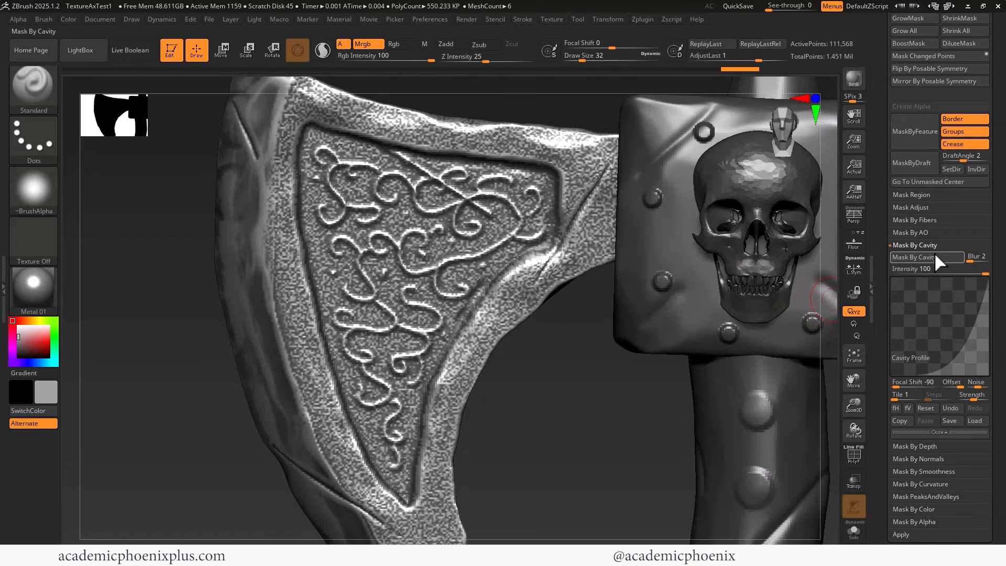
{"action": "mouse_move", "coordinate": [931, 263]}
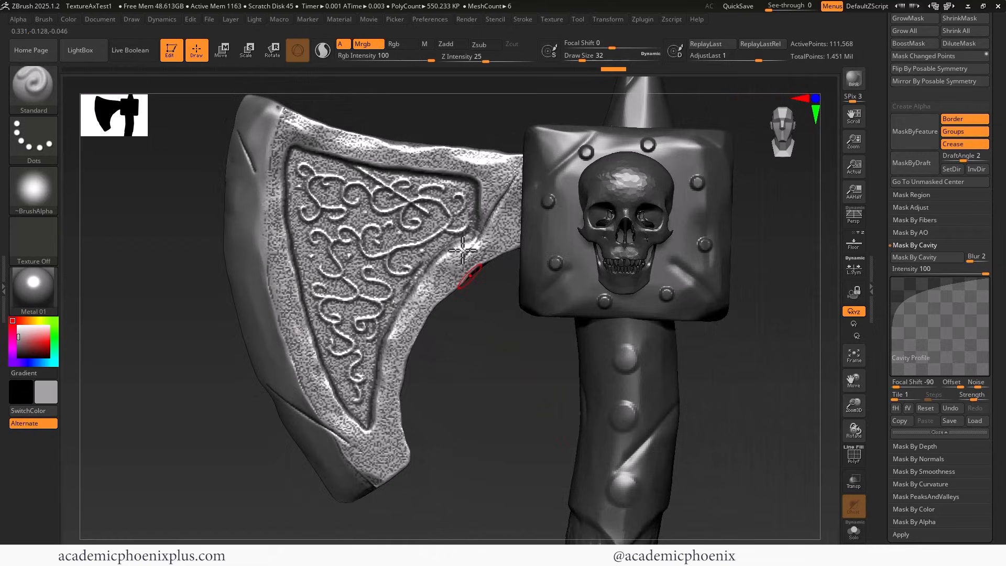
{"action": "mouse_move", "coordinate": [398, 152]}
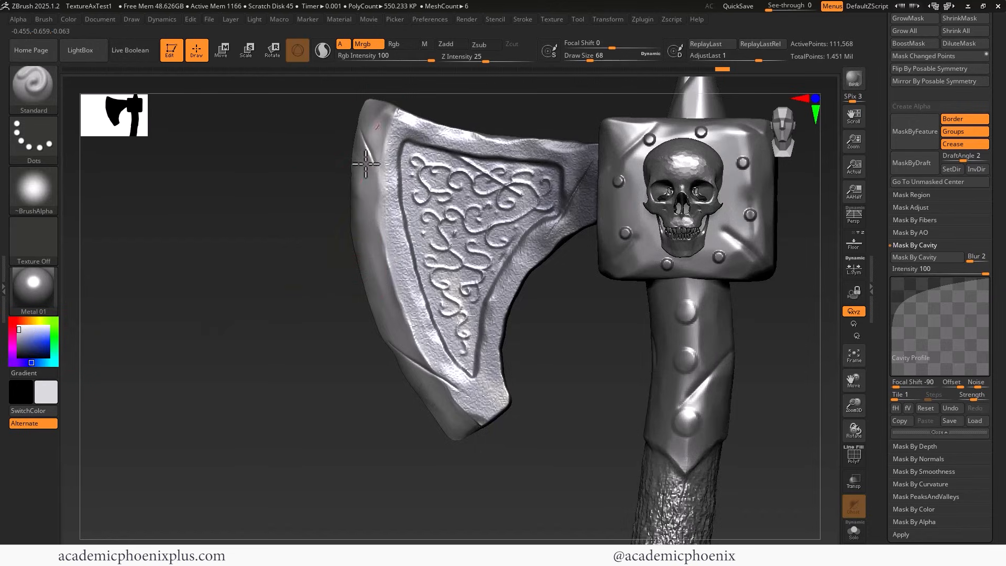
{"action": "mouse_move", "coordinate": [411, 359]}
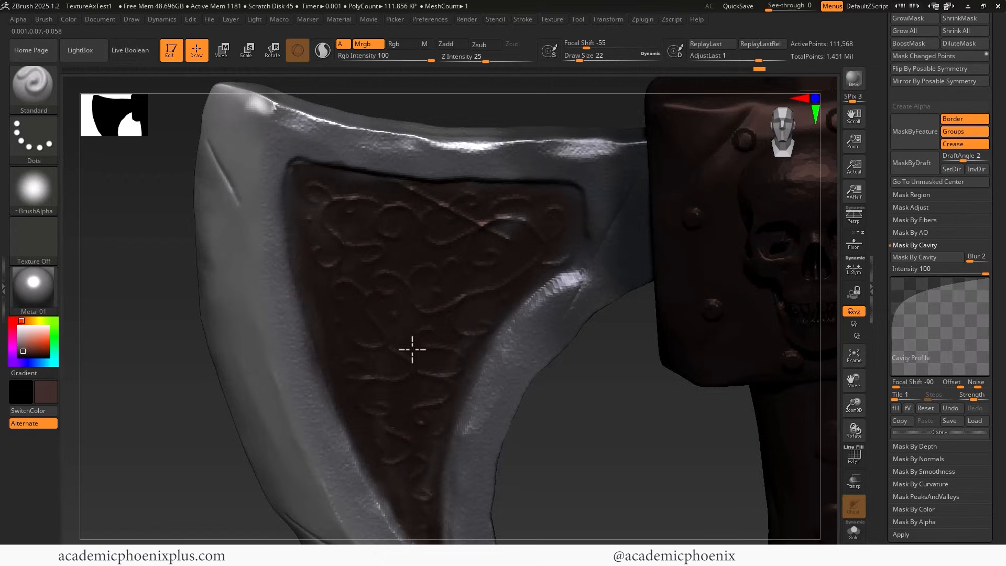
{"action": "mouse_move", "coordinate": [505, 202]}
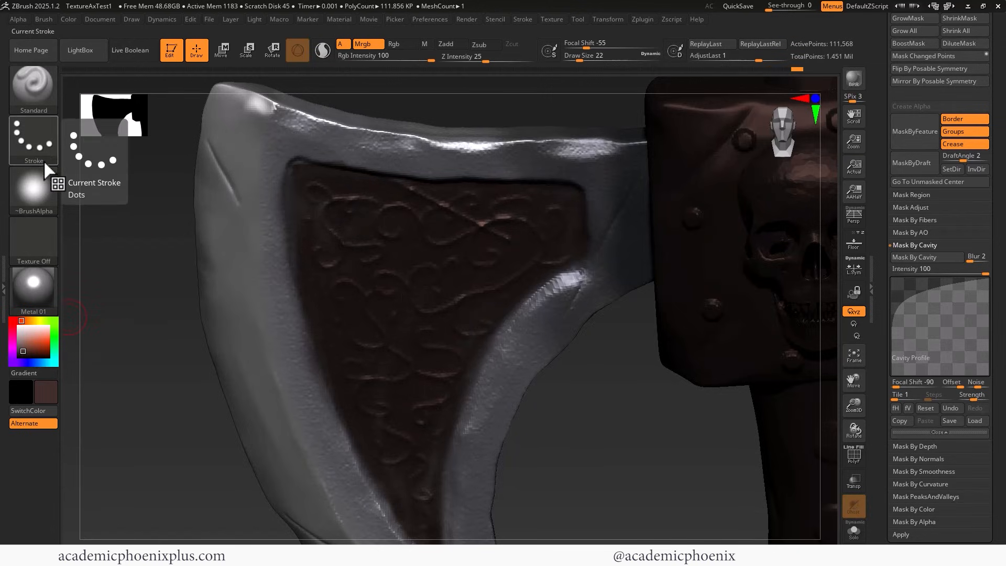
Step: Switch the paint stroke from Dots to Spray for texturing the inset
{"action": "left_click", "coordinate": [33, 135]}
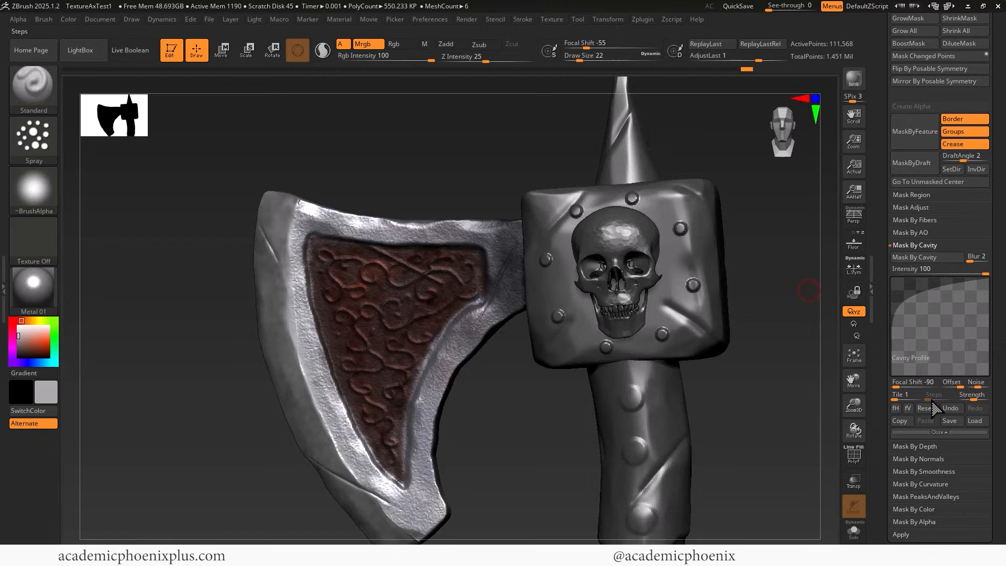
{"action": "mouse_move", "coordinate": [927, 257]}
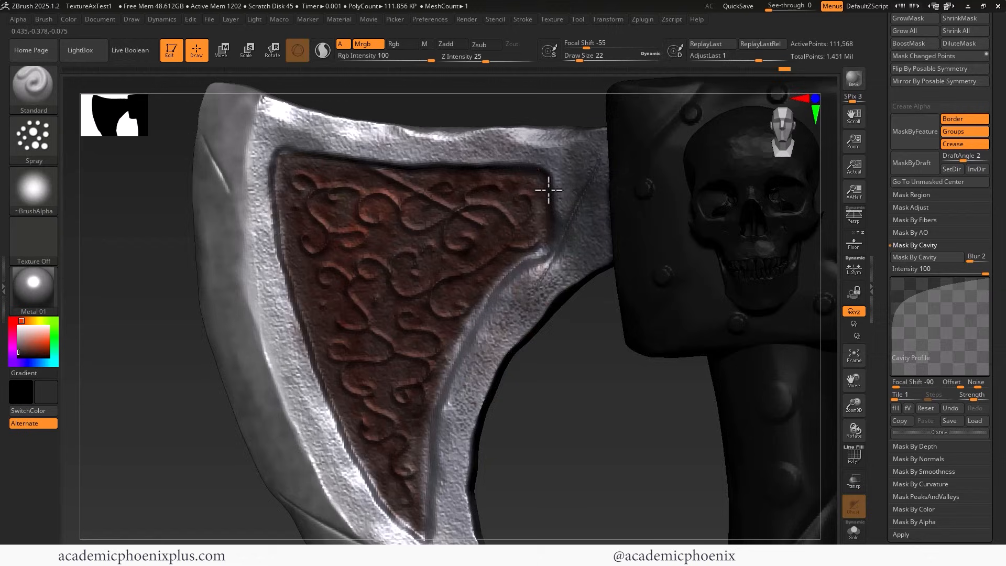
{"action": "mouse_move", "coordinate": [287, 143]}
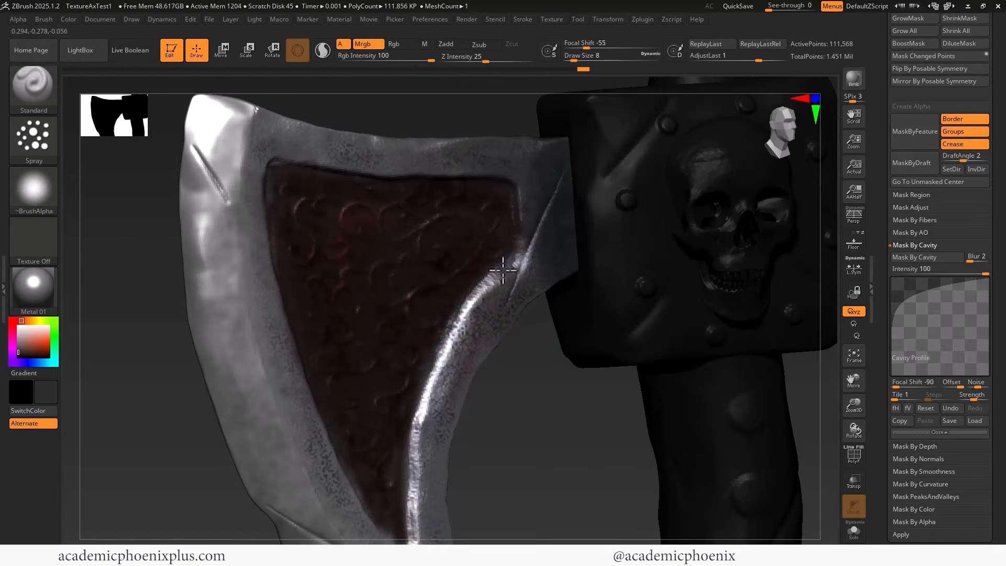
{"action": "mouse_move", "coordinate": [414, 442]}
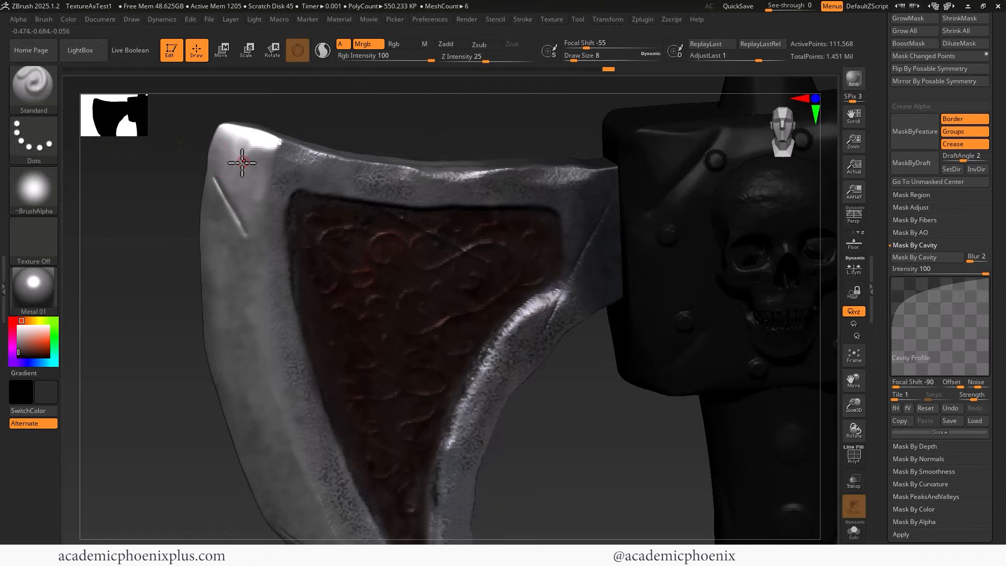
{"action": "mouse_move", "coordinate": [242, 230]}
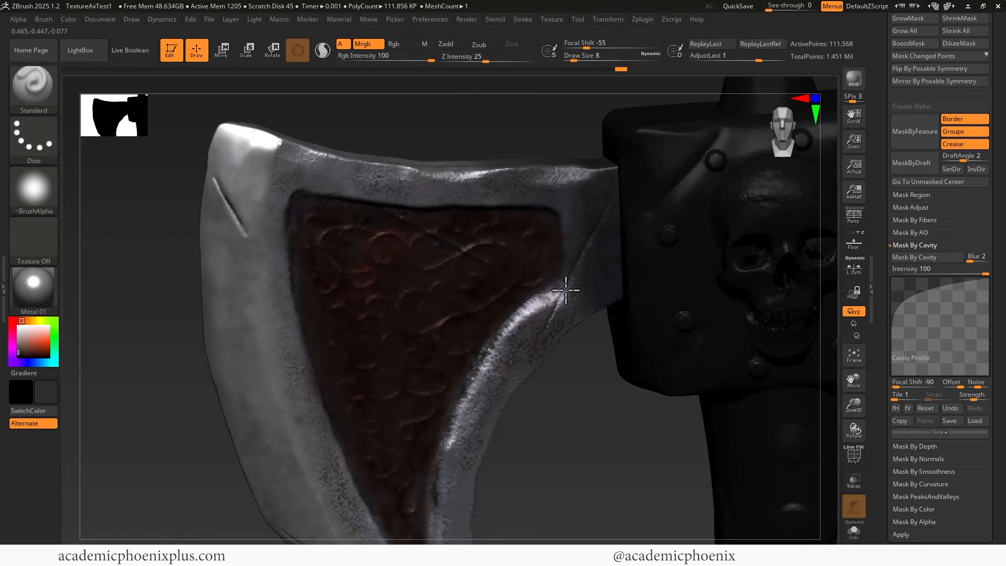
{"action": "mouse_move", "coordinate": [610, 196]}
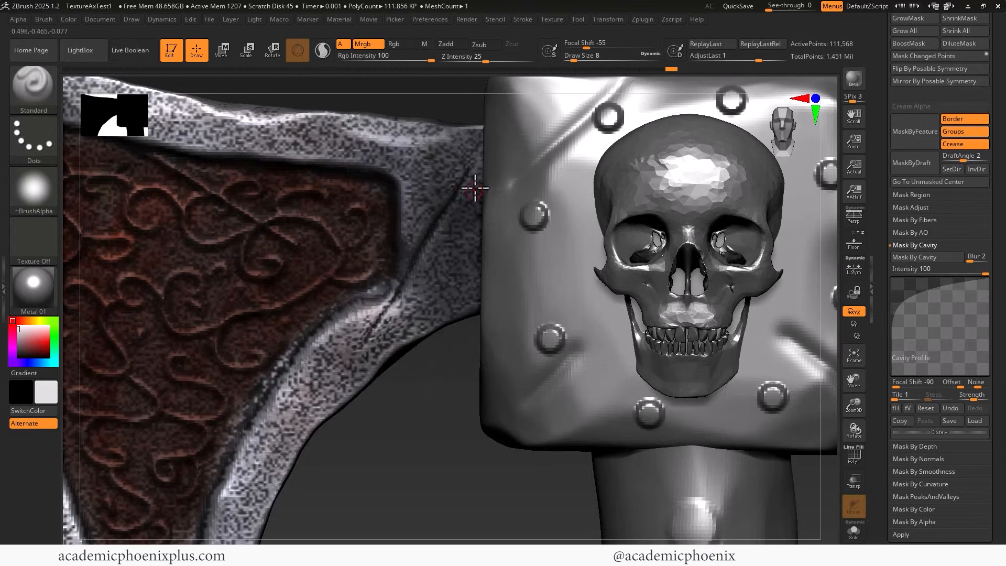
{"action": "mouse_move", "coordinate": [406, 269]}
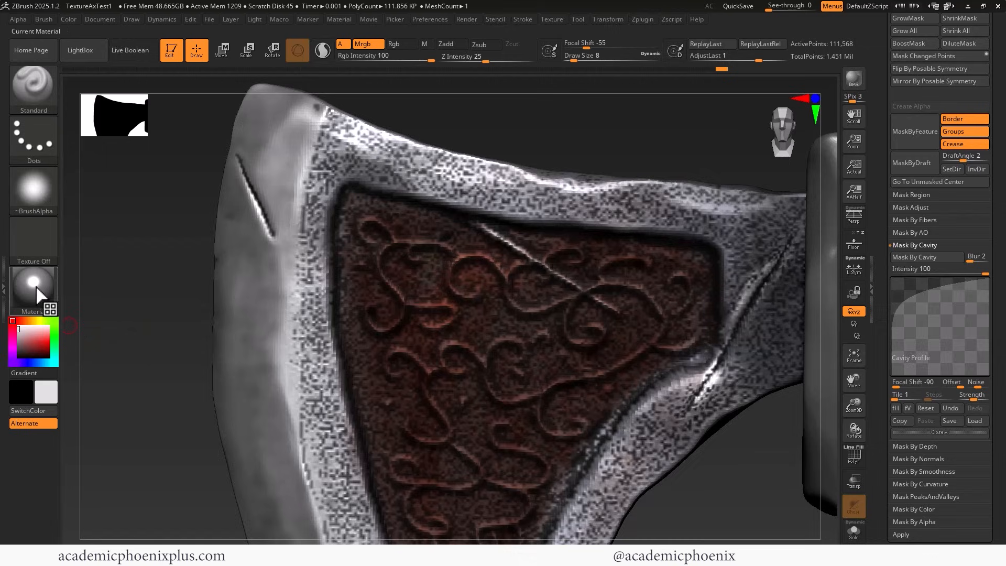
Step: Bring up the material list after speckling dark grey along the blade border
{"action": "left_click", "coordinate": [34, 285]}
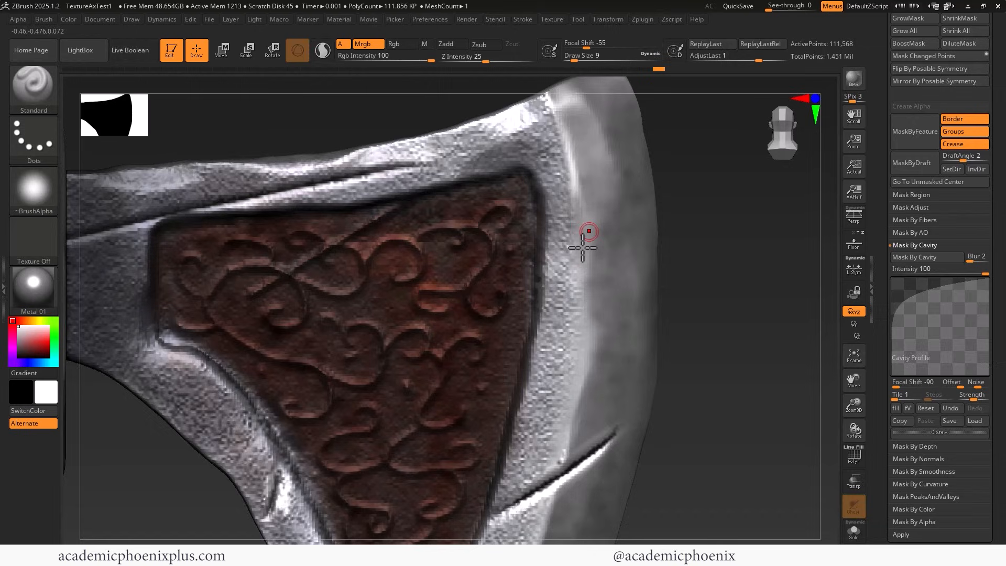
{"action": "mouse_move", "coordinate": [583, 227]}
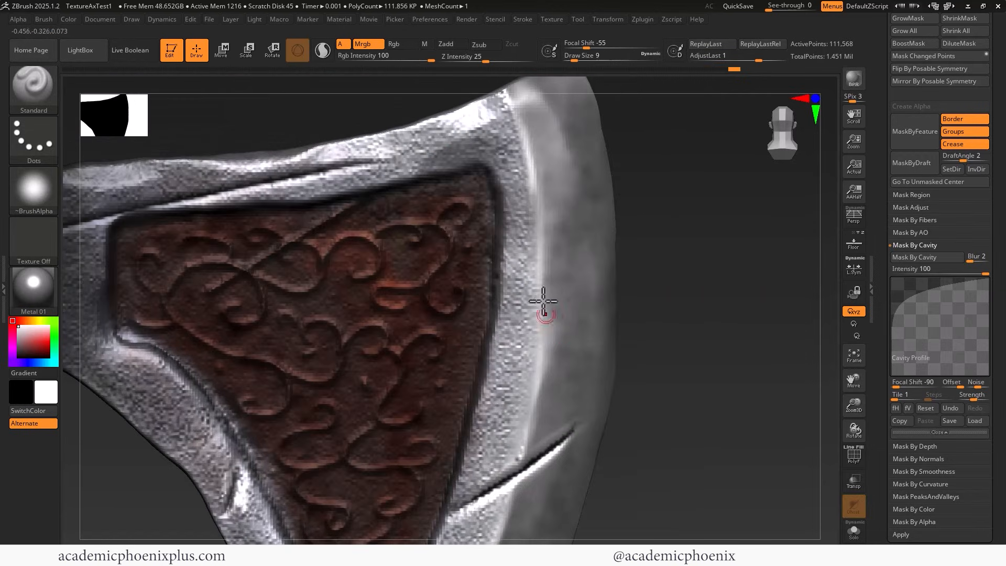
{"action": "mouse_move", "coordinate": [495, 124]}
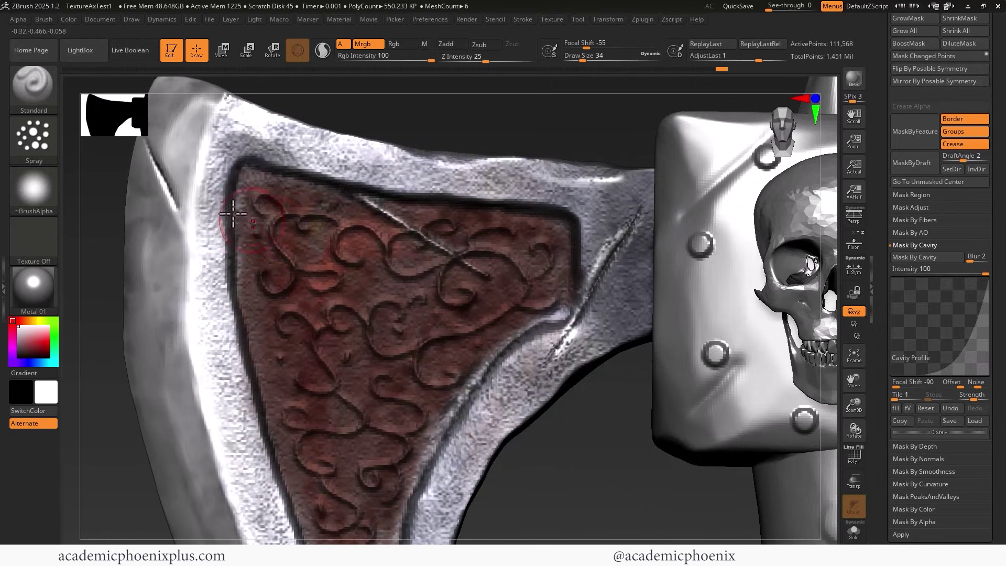
Step: Use a fine Dots stroke with a yellow-gold colour to paint the filigree swirls
{"action": "left_click", "coordinate": [33, 135]}
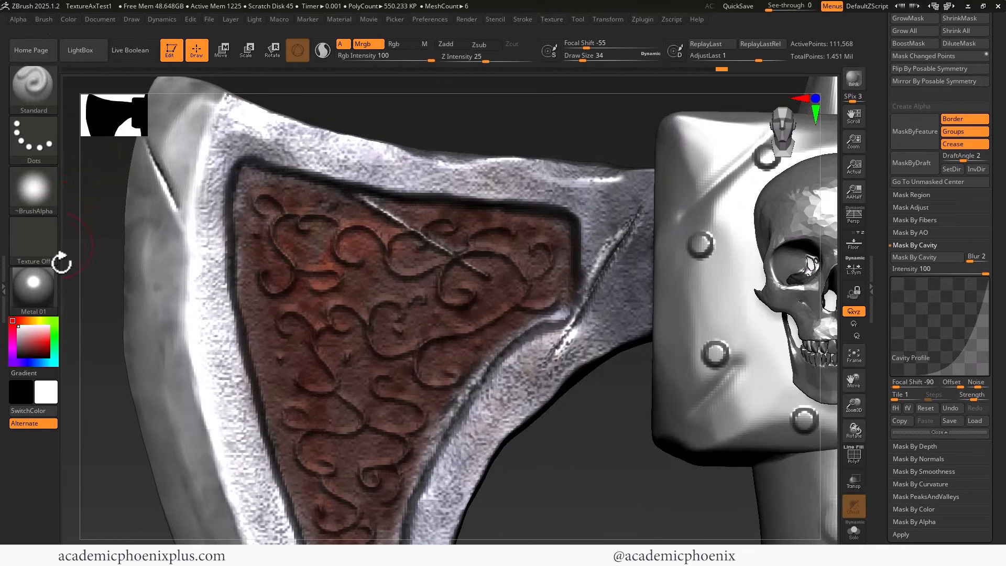
{"action": "left_click", "coordinate": [30, 348]}
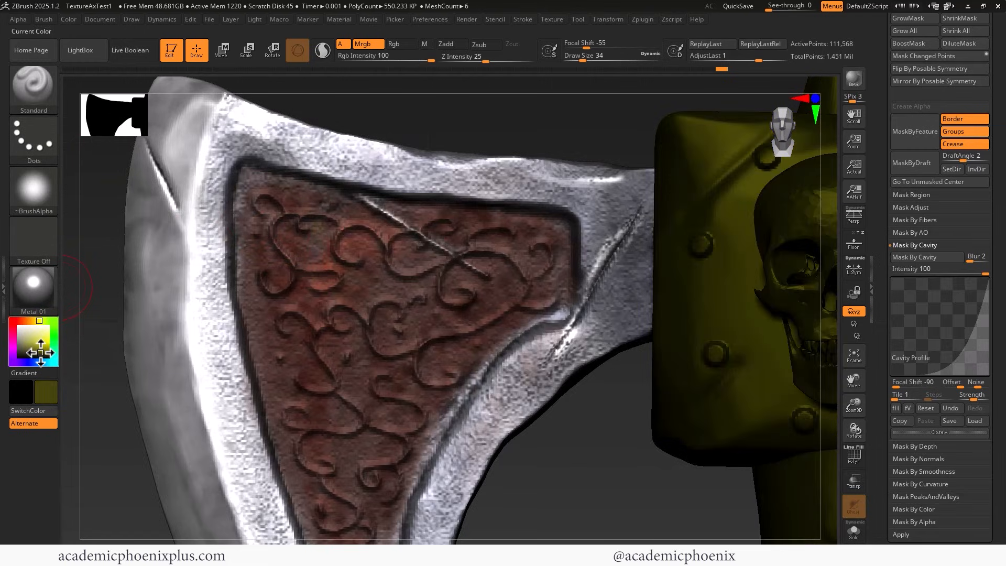
{"action": "mouse_move", "coordinate": [33, 343]}
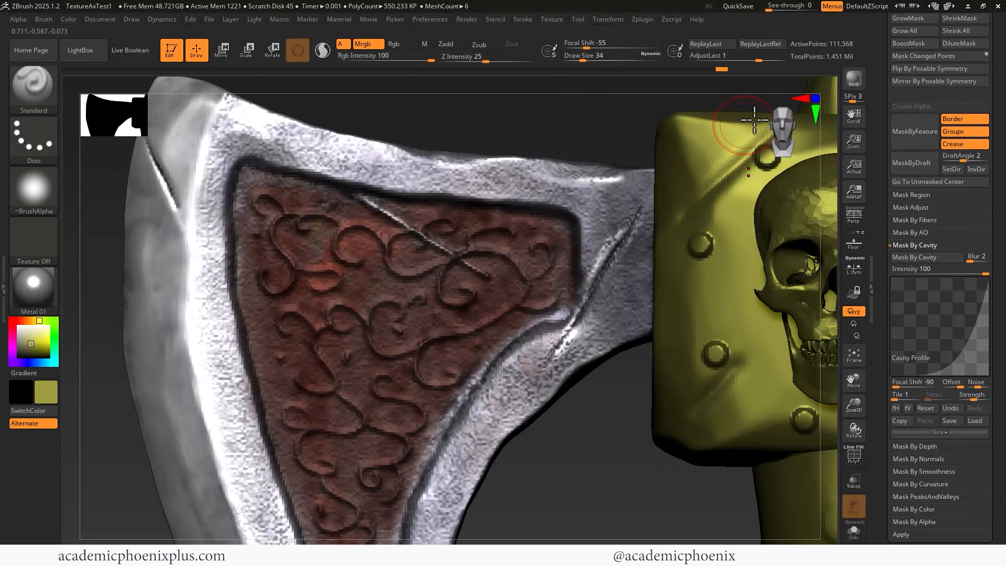
{"action": "mouse_move", "coordinate": [34, 341]}
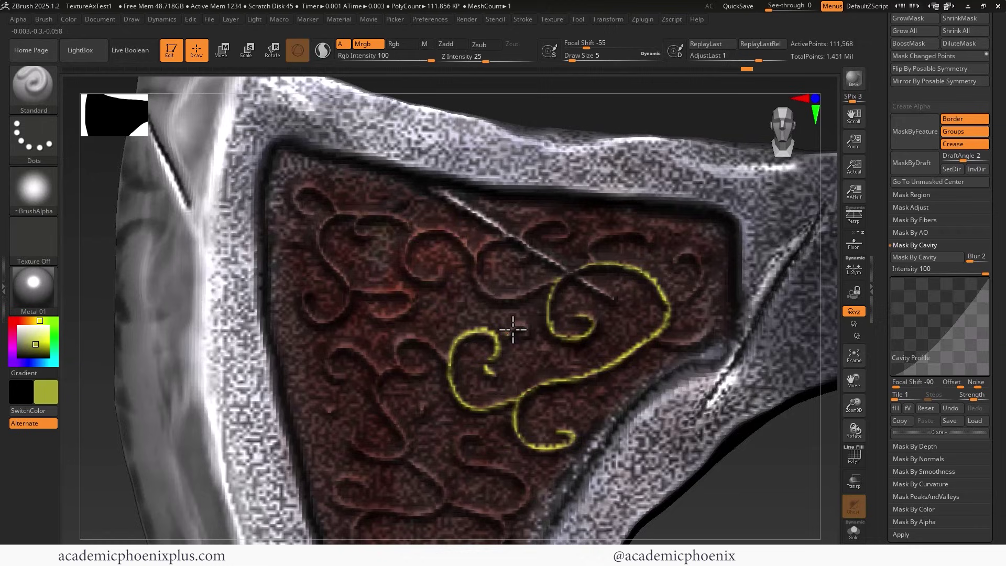
{"action": "mouse_move", "coordinate": [674, 302]}
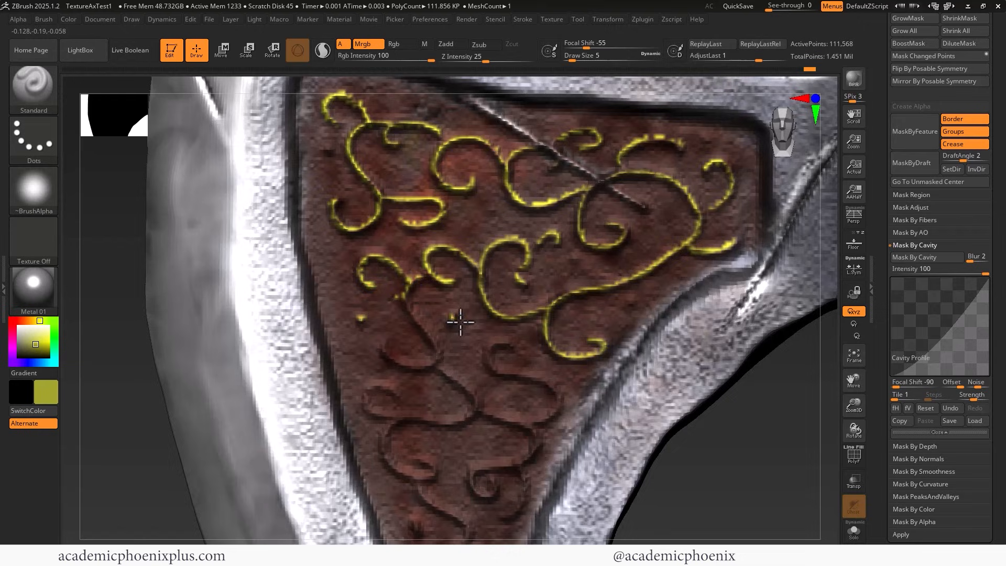
{"action": "mouse_move", "coordinate": [408, 303]}
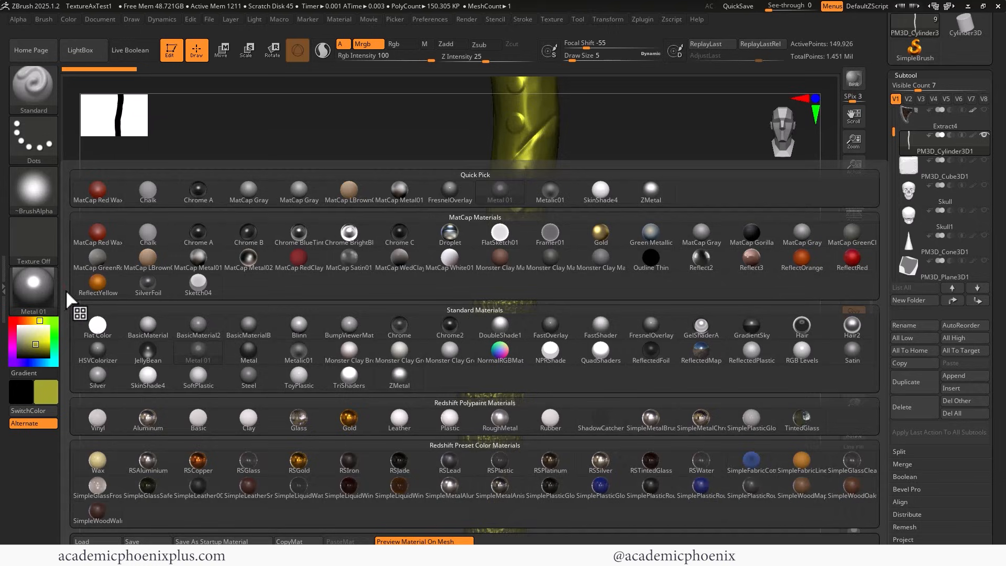
Step: Show the handle in BasicMaterial as untinted grey with colour display off
{"action": "left_click", "coordinate": [248, 327]}
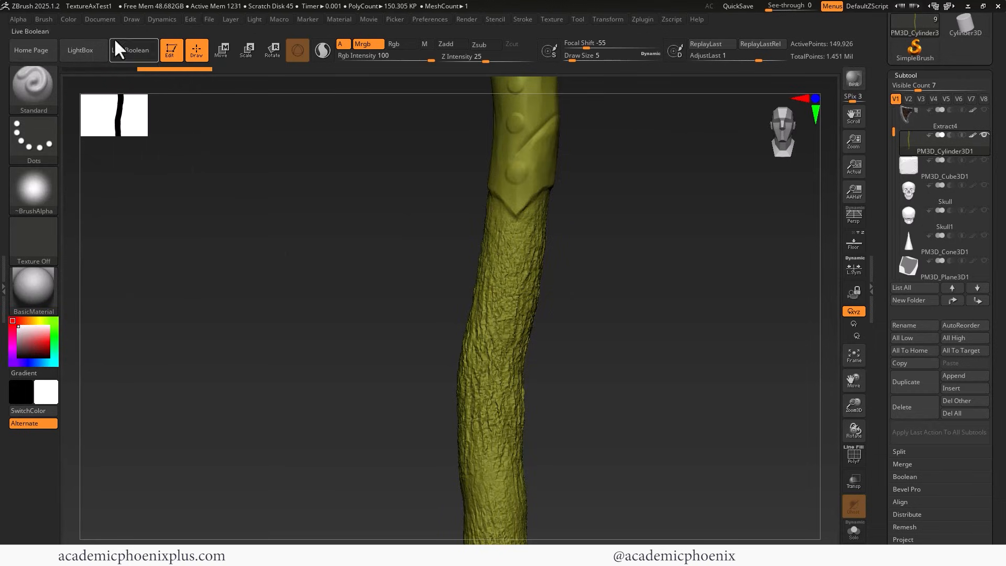
{"action": "left_click", "coordinate": [134, 50]}
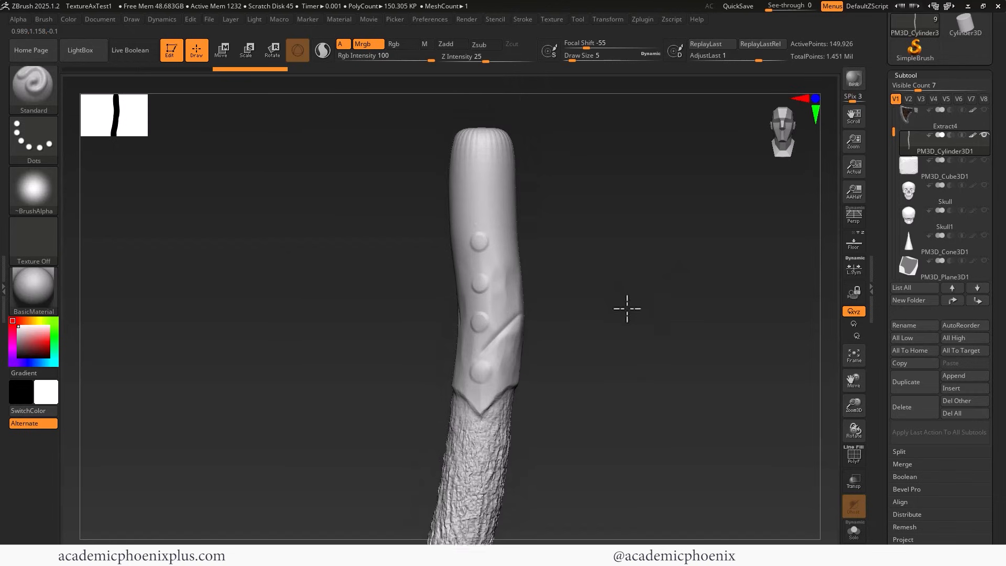
Step: Select the MaskPen brush and paint a mask over the studded metal grip cylinder
{"action": "left_click", "coordinate": [33, 88]}
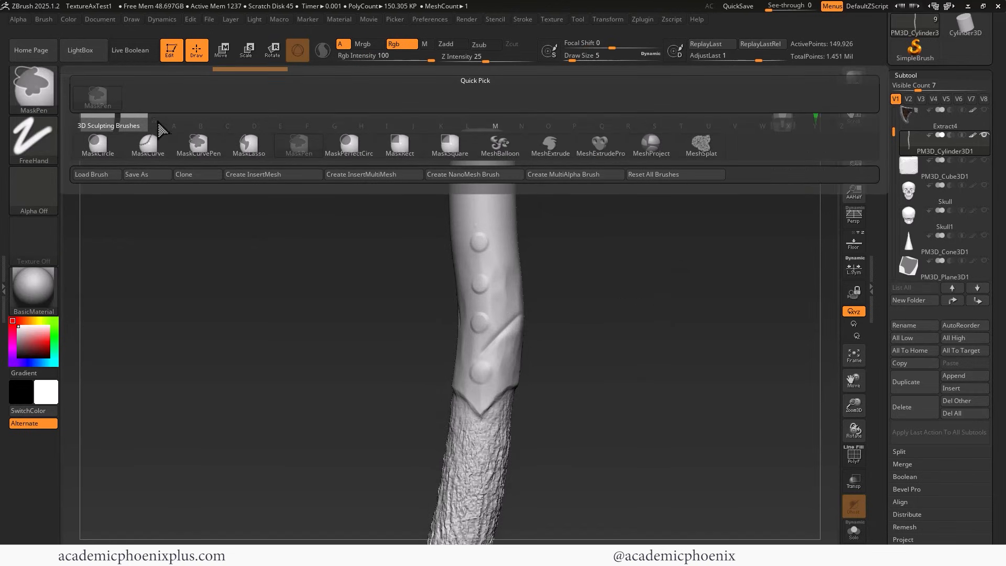
{"action": "left_click", "coordinate": [248, 144]}
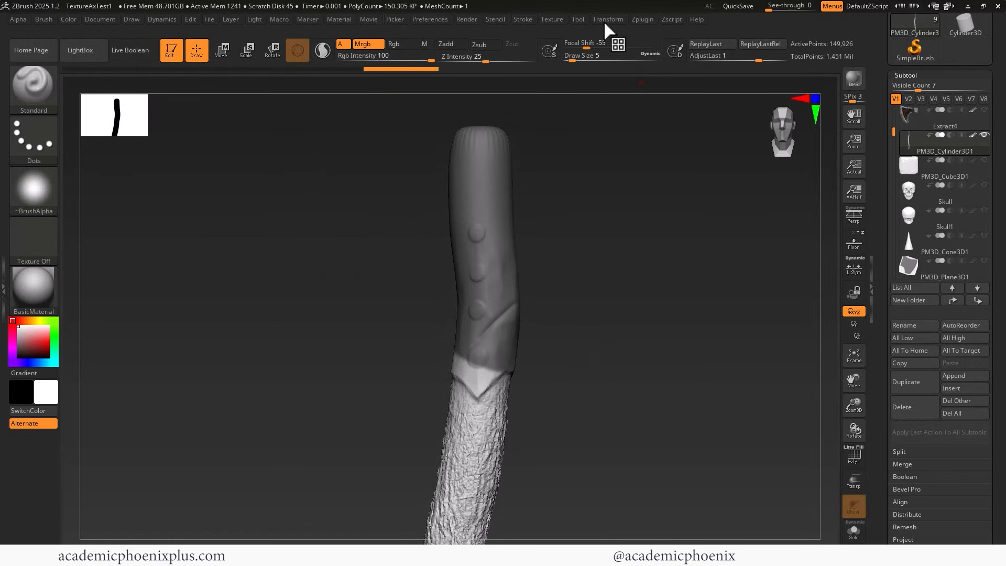
{"action": "left_click", "coordinate": [607, 18]}
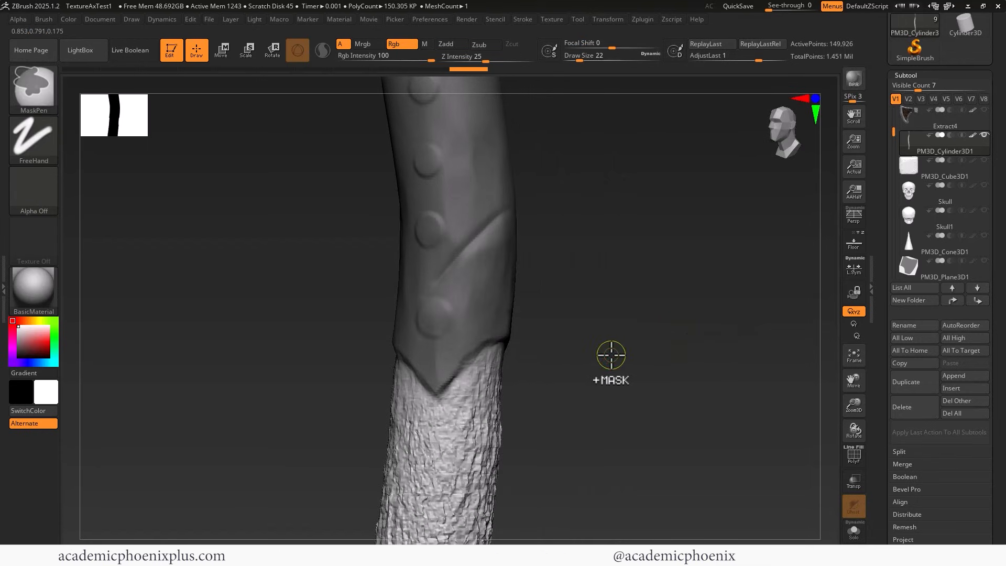
Step: Turn on Draw Polyframe for the handle and switch to the MaskLasso brush
{"action": "left_click", "coordinate": [853, 457]}
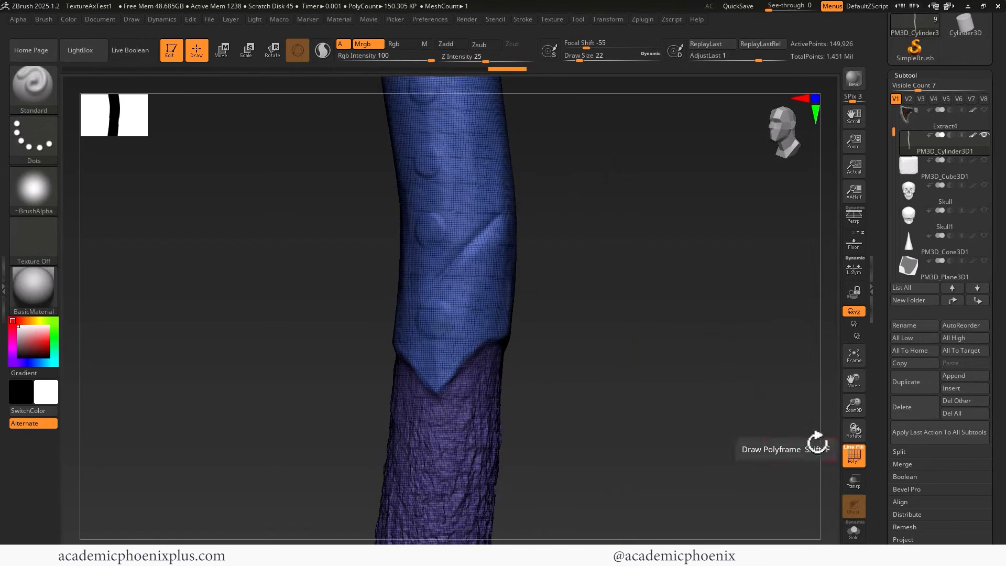
{"action": "left_click", "coordinate": [33, 88]}
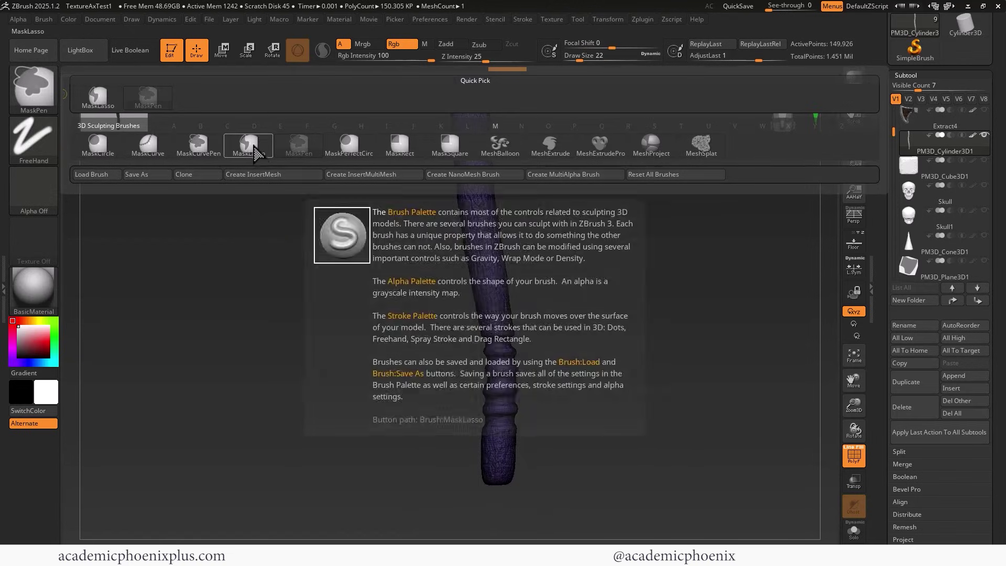
{"action": "left_click", "coordinate": [247, 145]}
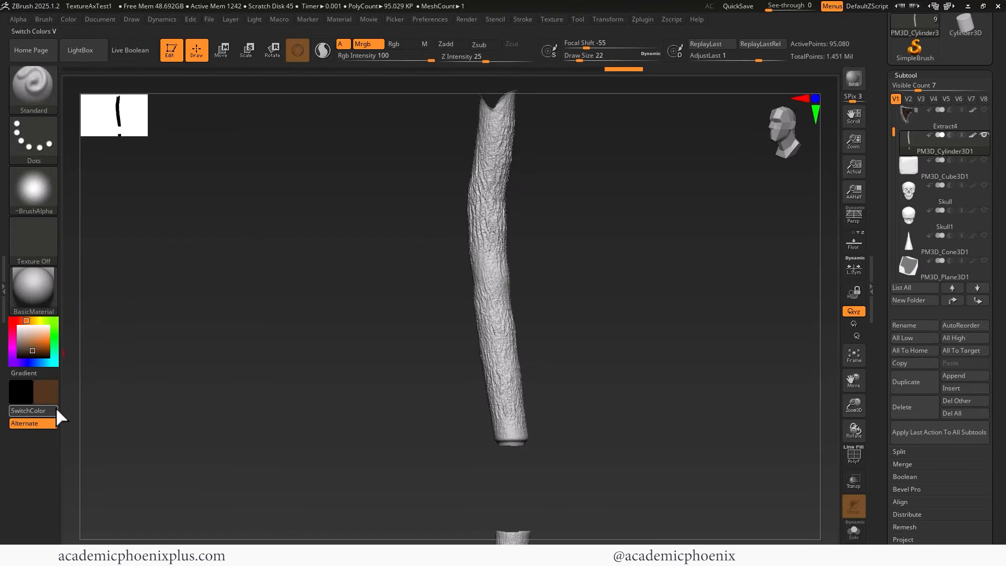
Step: Fill the isolated wooden handle shaft with dark brown using Color > FillObject
{"action": "left_click", "coordinate": [67, 19]}
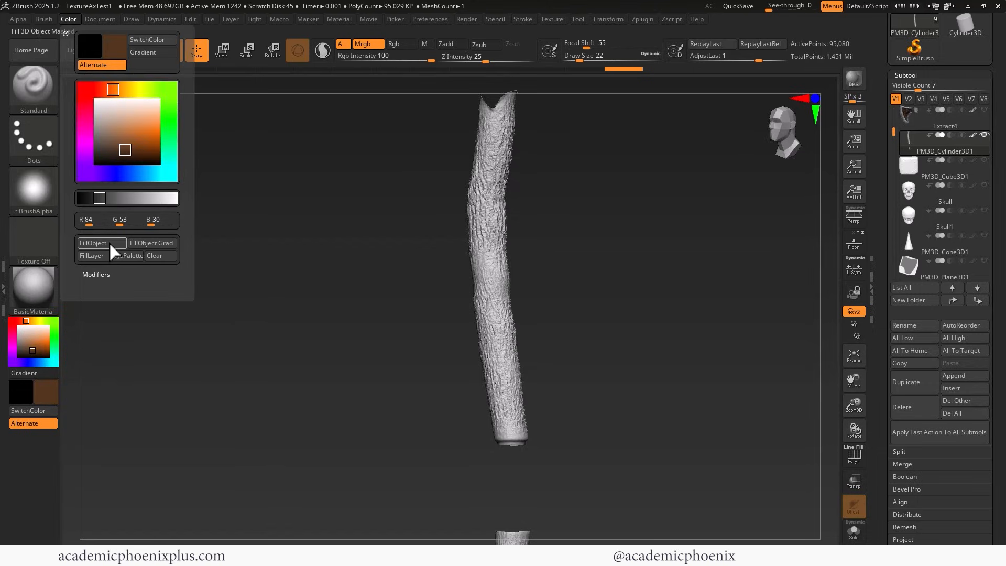
{"action": "left_click", "coordinate": [93, 242]}
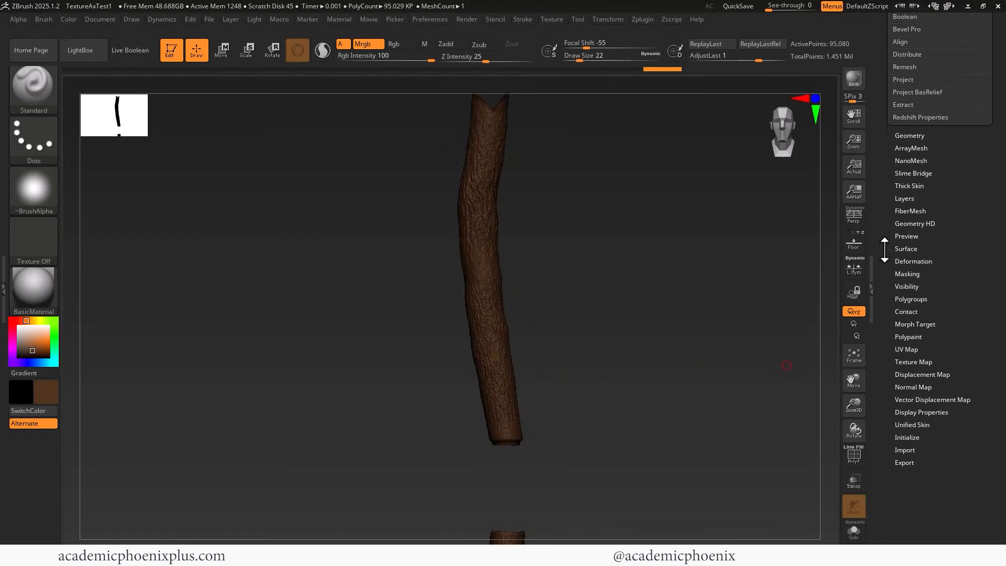
Step: Switch to the Spray stroke and bring up the Tool > Masking options for cavity masking
{"action": "left_click", "coordinate": [33, 139]}
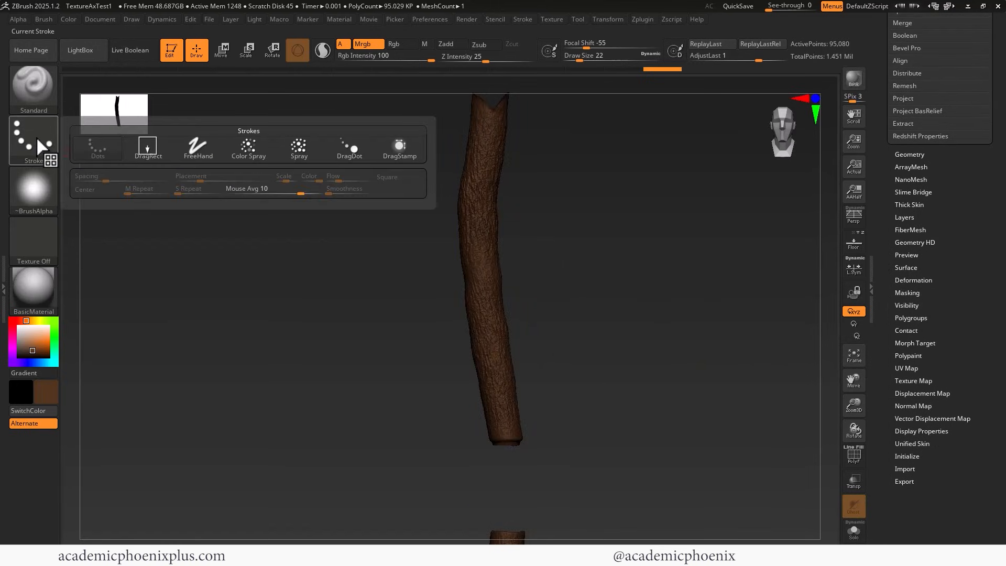
{"action": "left_click", "coordinate": [298, 146]}
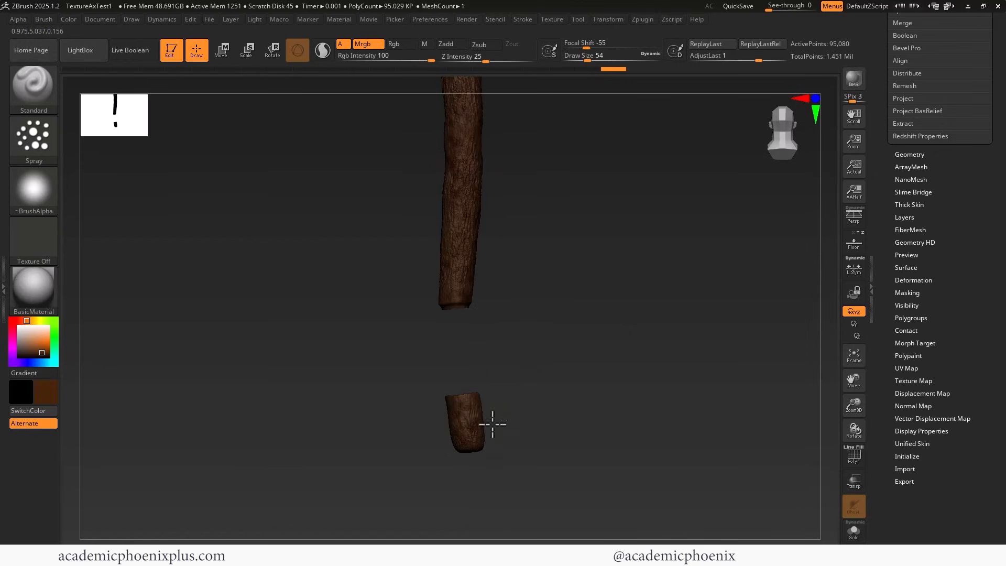
{"action": "left_click", "coordinate": [907, 292]}
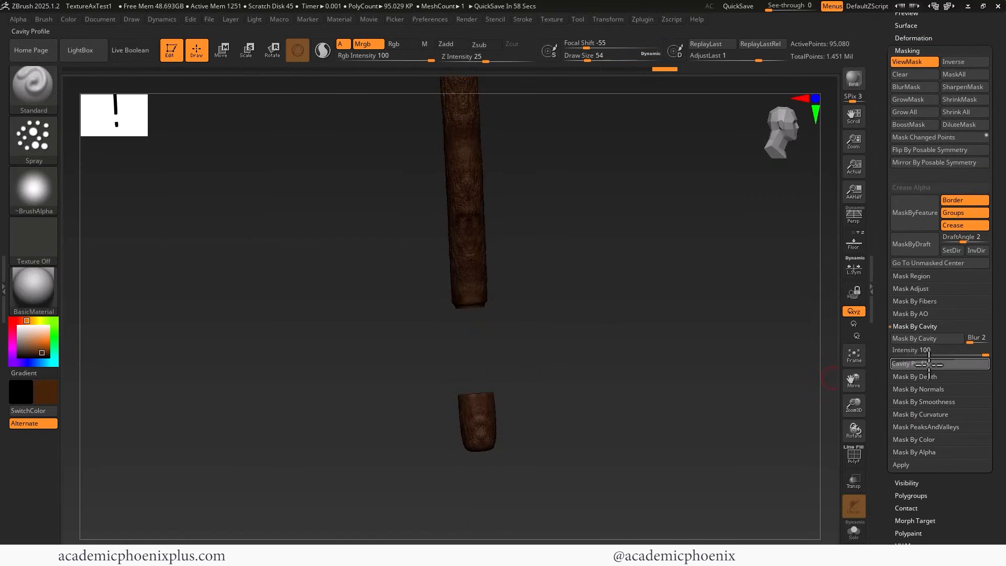
Step: Mask the recesses of the wood texture by cavity before isolating the ribbed ring piece
{"action": "left_click", "coordinate": [940, 364]}
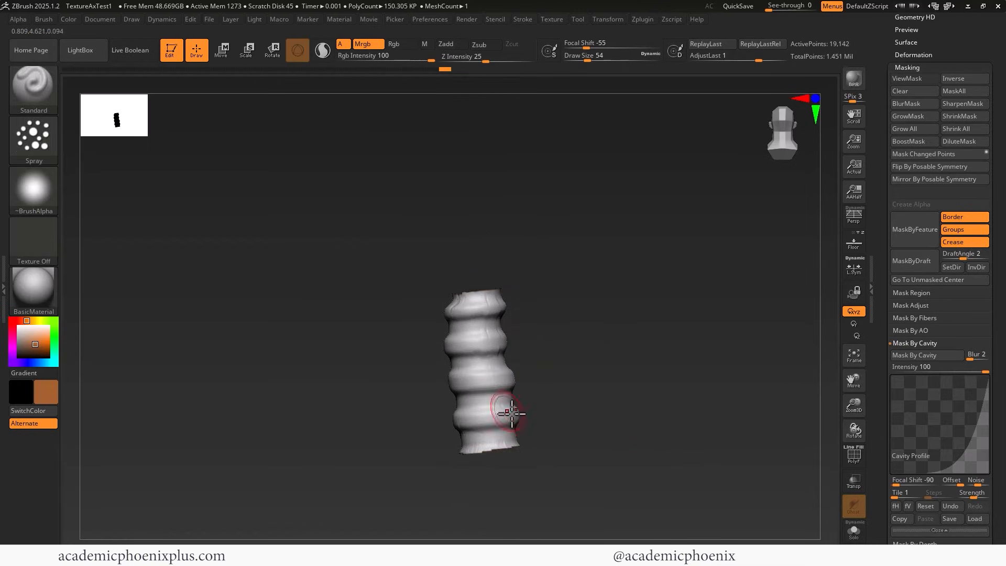
Step: Pick a dark colour and turn on ViewMask to paint into the grooves of the red bands
{"action": "left_click", "coordinate": [33, 342]}
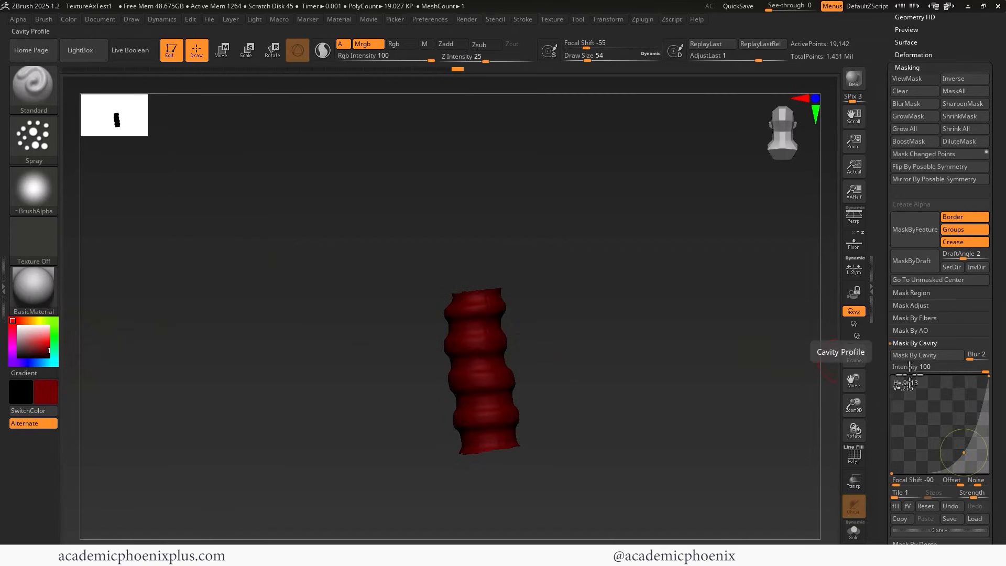
{"action": "left_click", "coordinate": [913, 79]}
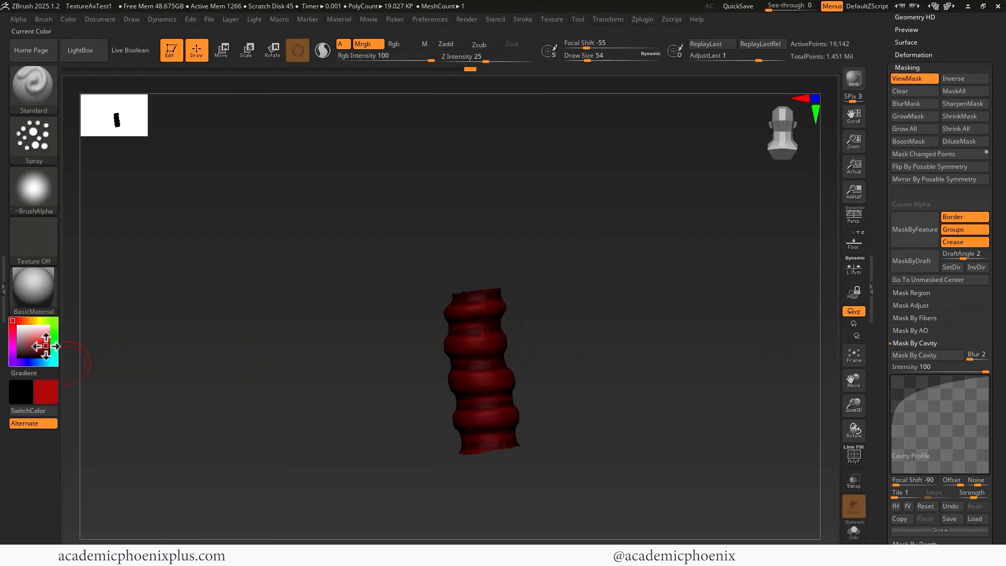
{"action": "mouse_move", "coordinate": [444, 347]}
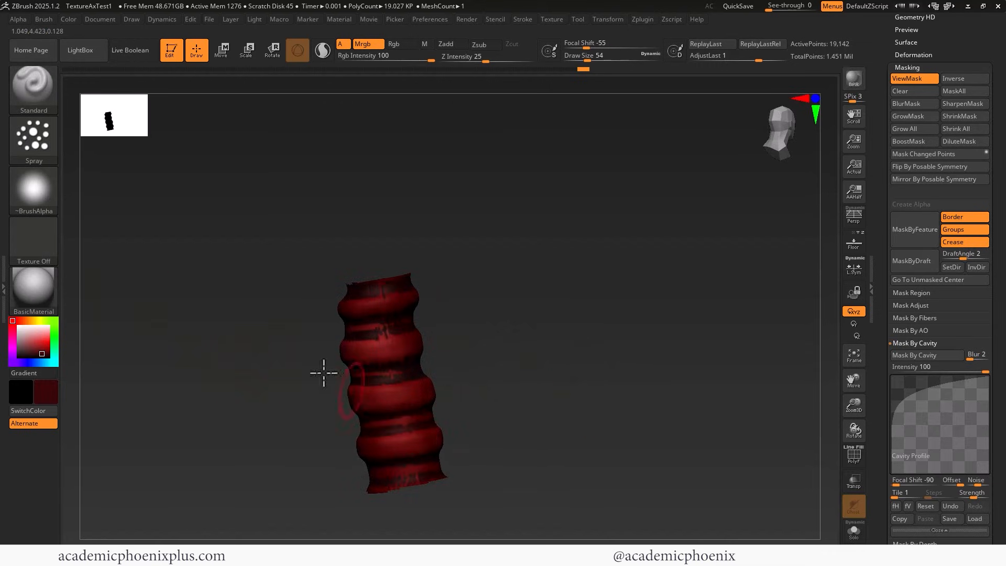
Step: Switch the stroke to Dots for painting dark scratches along the red bands
{"action": "left_click", "coordinate": [55, 339]}
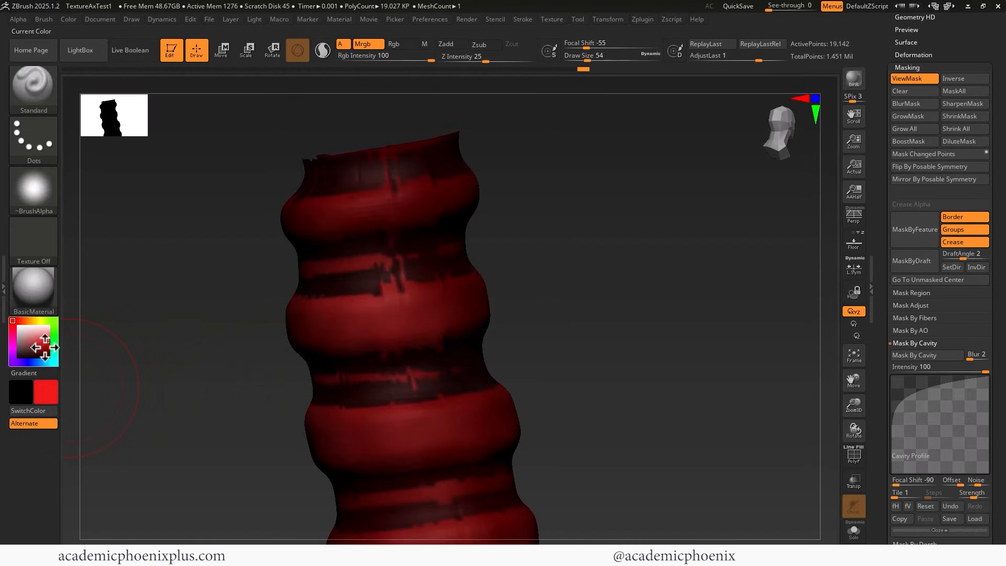
{"action": "mouse_move", "coordinate": [396, 184]}
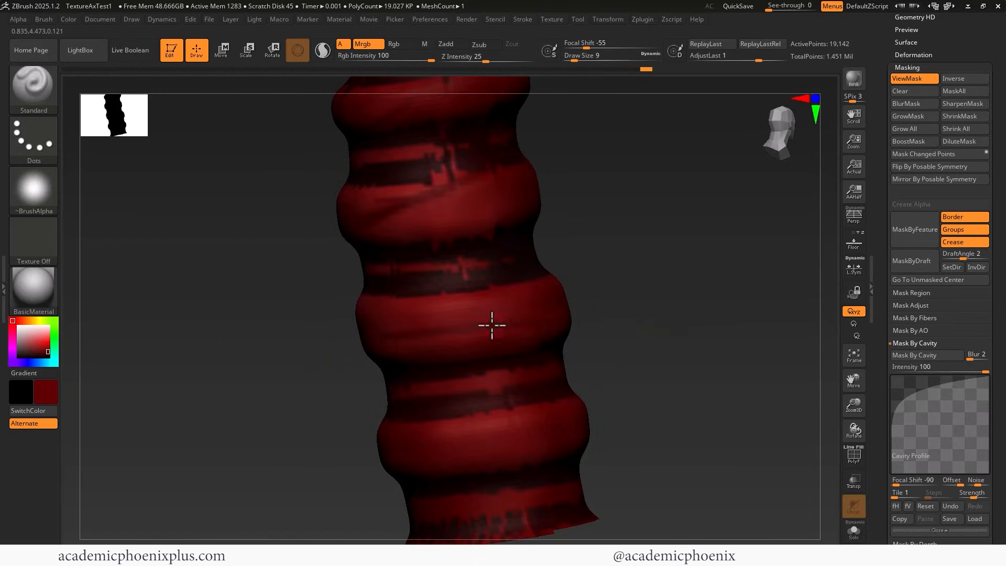
{"action": "mouse_move", "coordinate": [411, 482]}
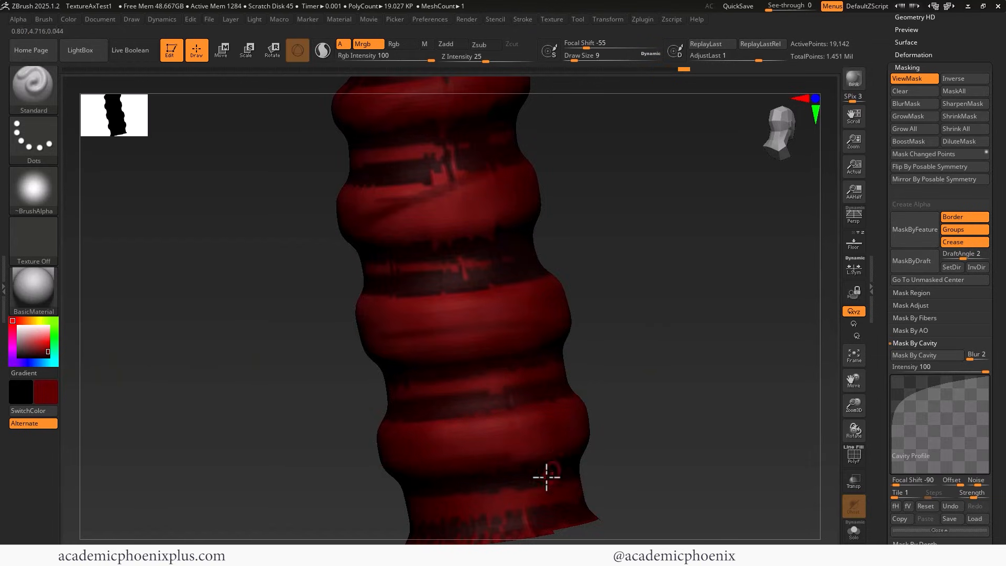
{"action": "mouse_move", "coordinate": [450, 509]}
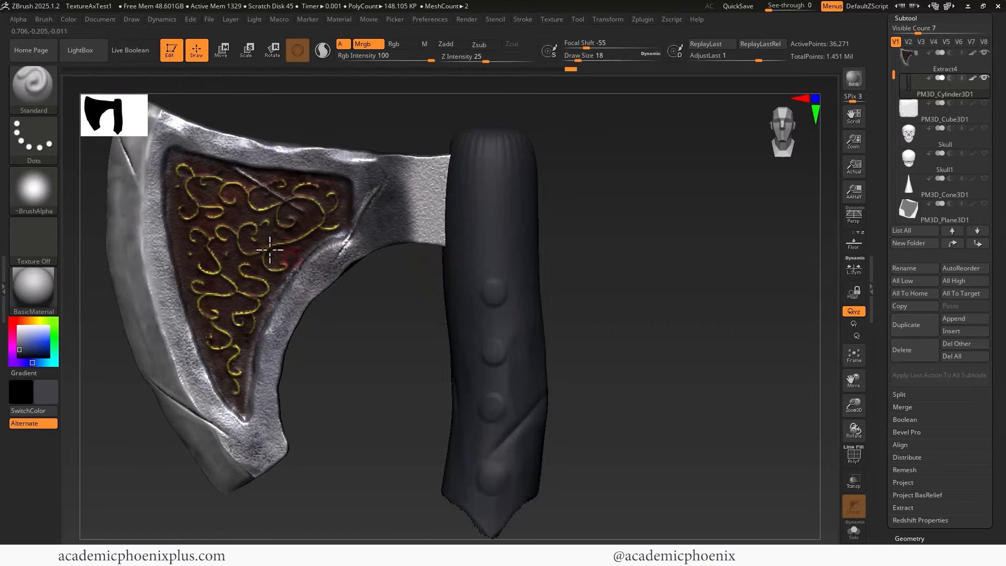
{"action": "mouse_move", "coordinate": [227, 145]}
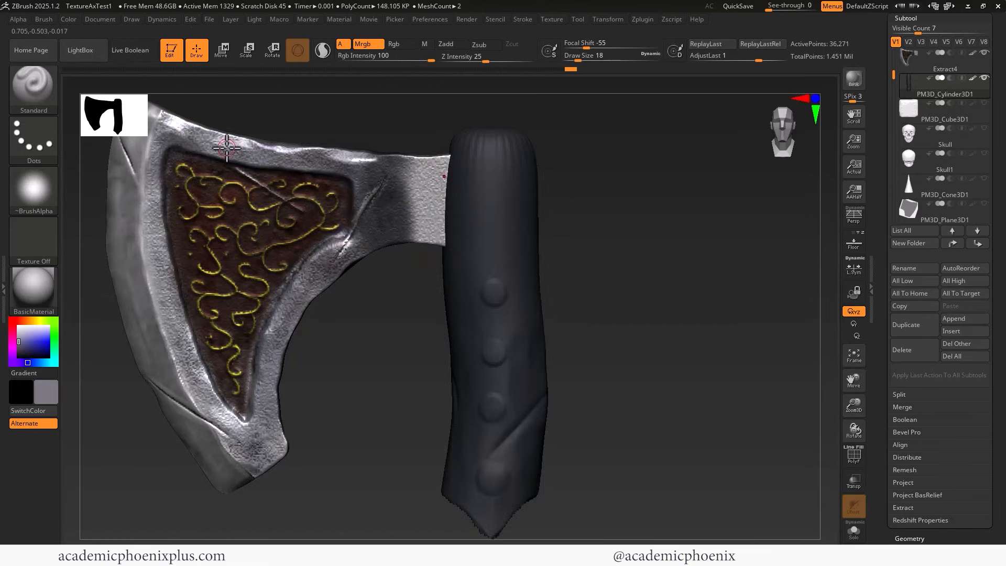
Step: Use the Color menu while bringing the whole axe back into view
{"action": "left_click", "coordinate": [68, 19]}
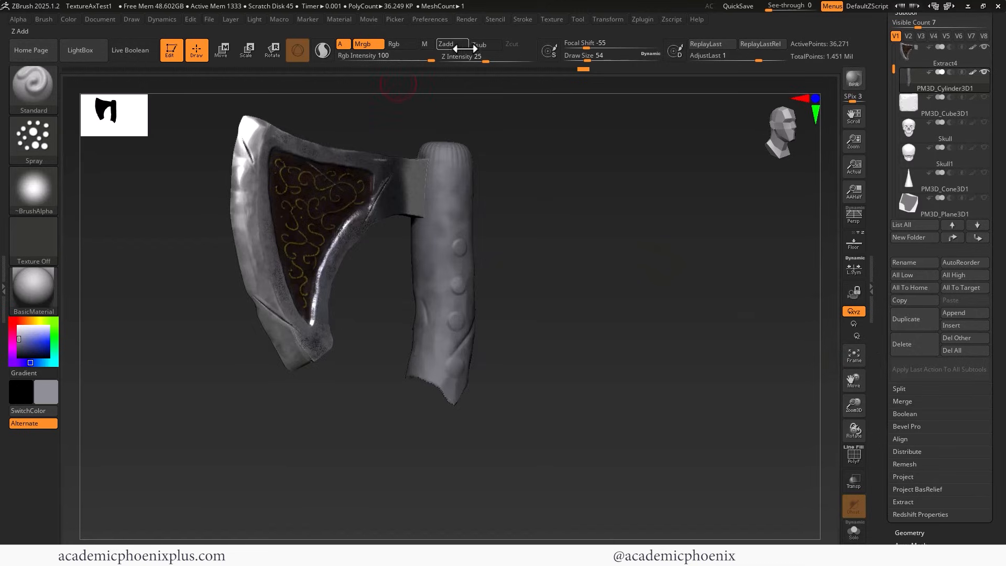
Step: Apply fine surface noise to the grey handle and accept the NoiseMaker settings
{"action": "scroll", "scroll_direction": "down", "scroll_amount": 3}
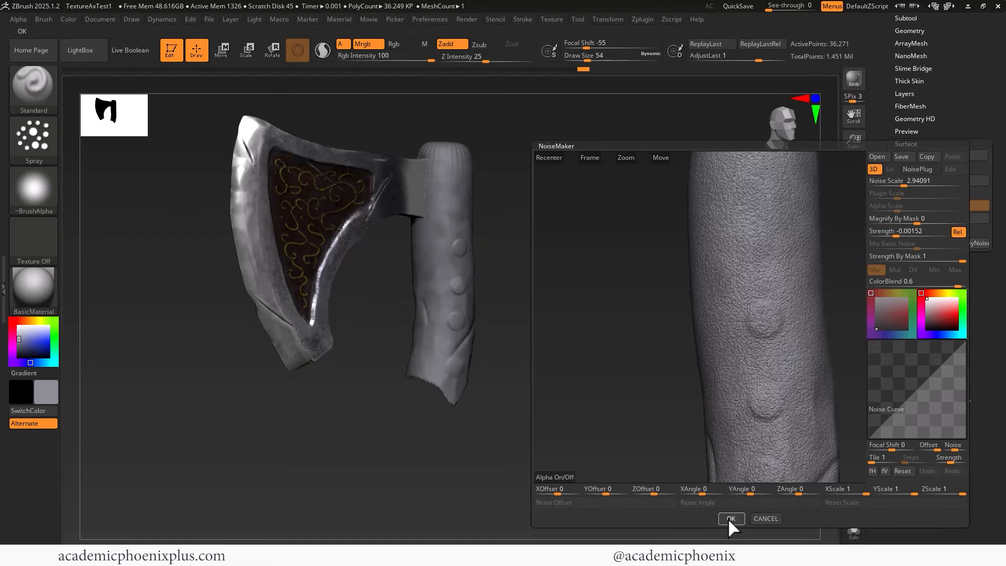
{"action": "left_click", "coordinate": [731, 519]}
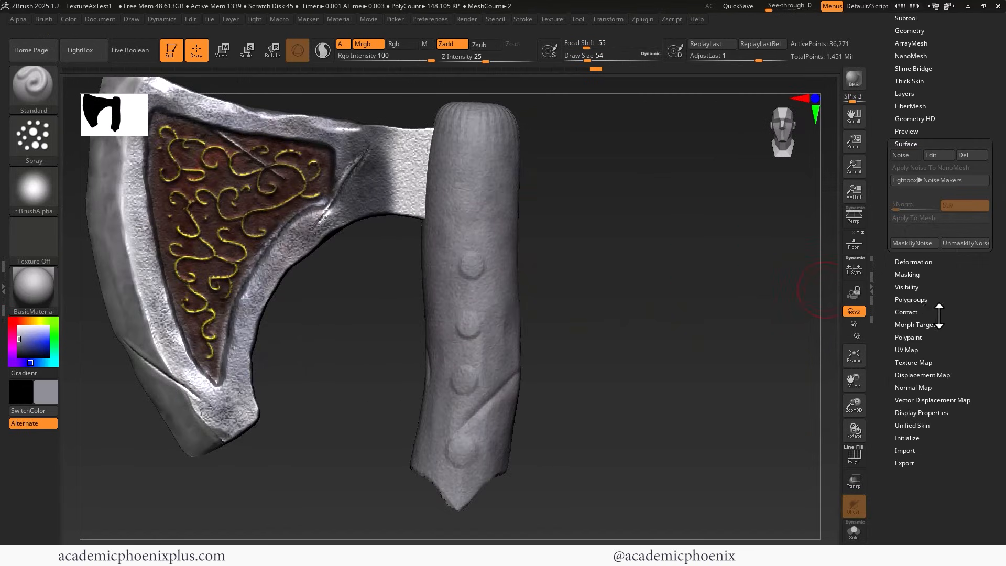
Step: Mask the studded grip by cavity and polypaint it in dark metallic grey tones
{"action": "left_click", "coordinate": [907, 274]}
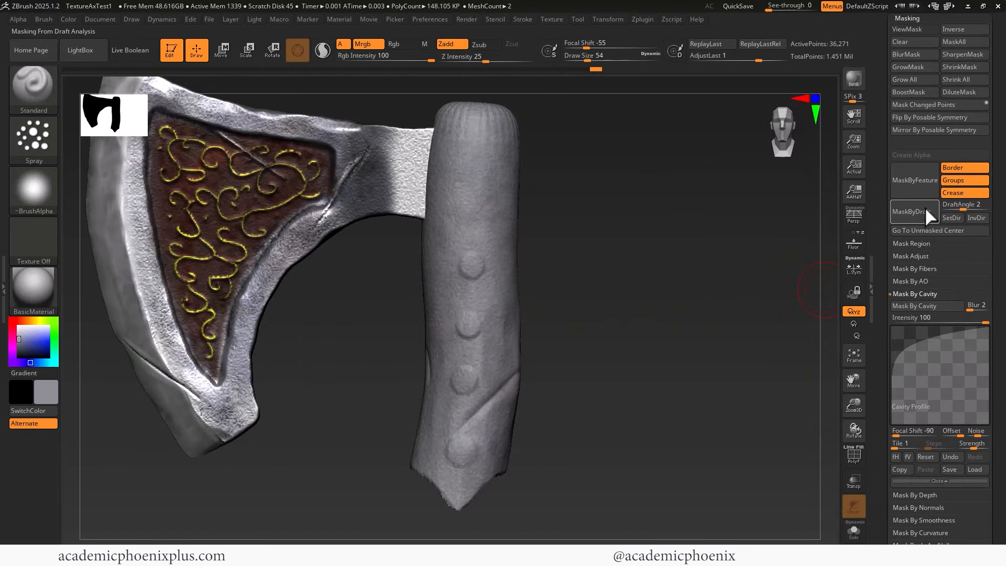
{"action": "left_click", "coordinate": [913, 29]}
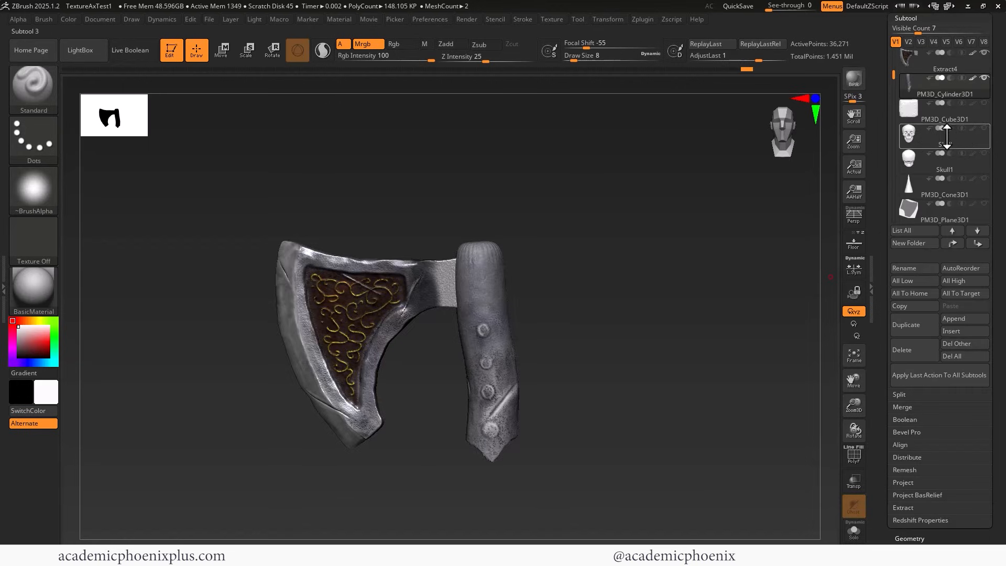
Step: Select the Skull subtool and frame the grey skull plaque close up beside the blade
{"action": "left_click", "coordinate": [944, 195]}
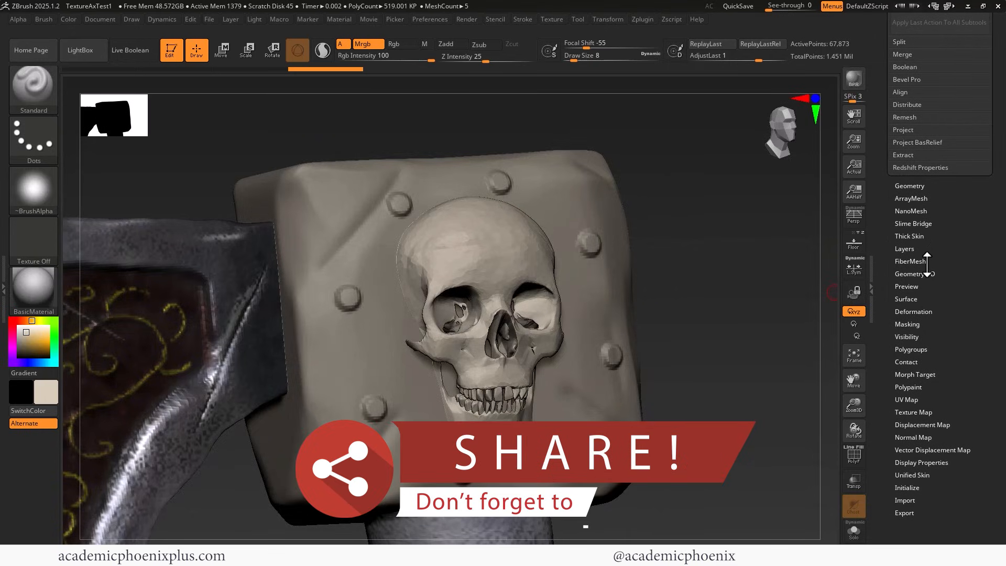
Step: In Tool > Masking, swap Mask By Cavity for Mask By Curvature and raise its strength to about 59
{"action": "left_click", "coordinate": [907, 324]}
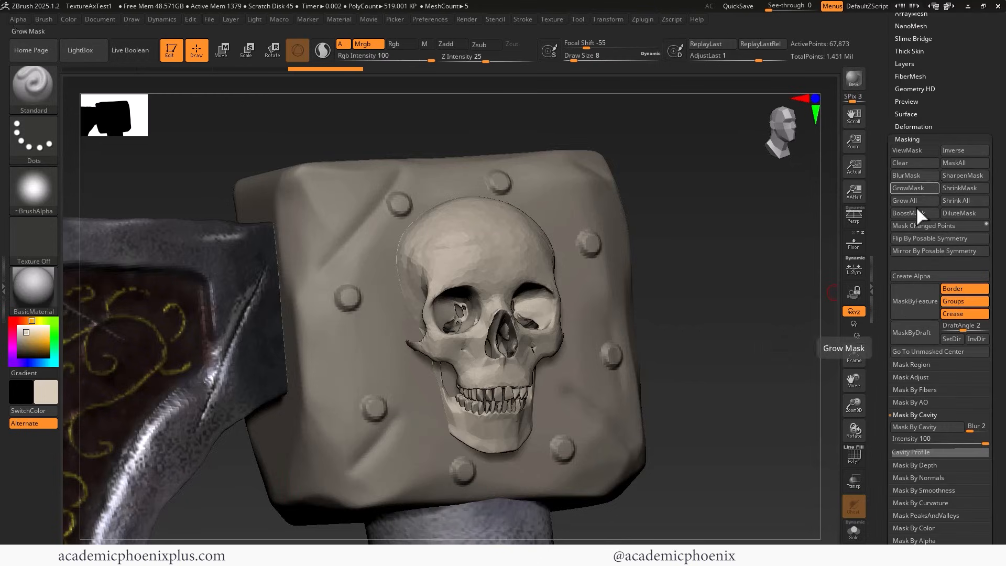
{"action": "scroll", "scroll_direction": "down", "scroll_amount": 3}
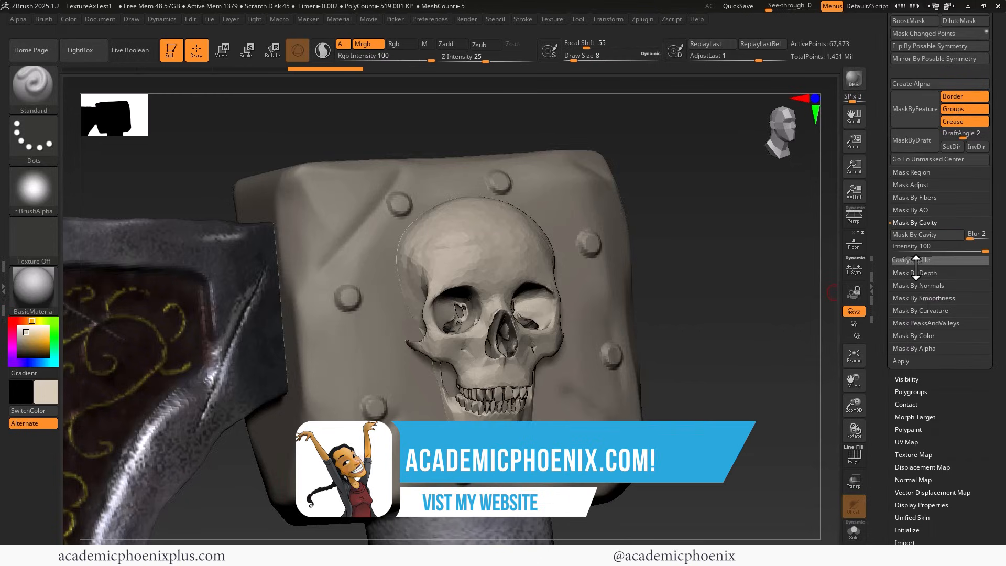
{"action": "left_click", "coordinate": [913, 259]}
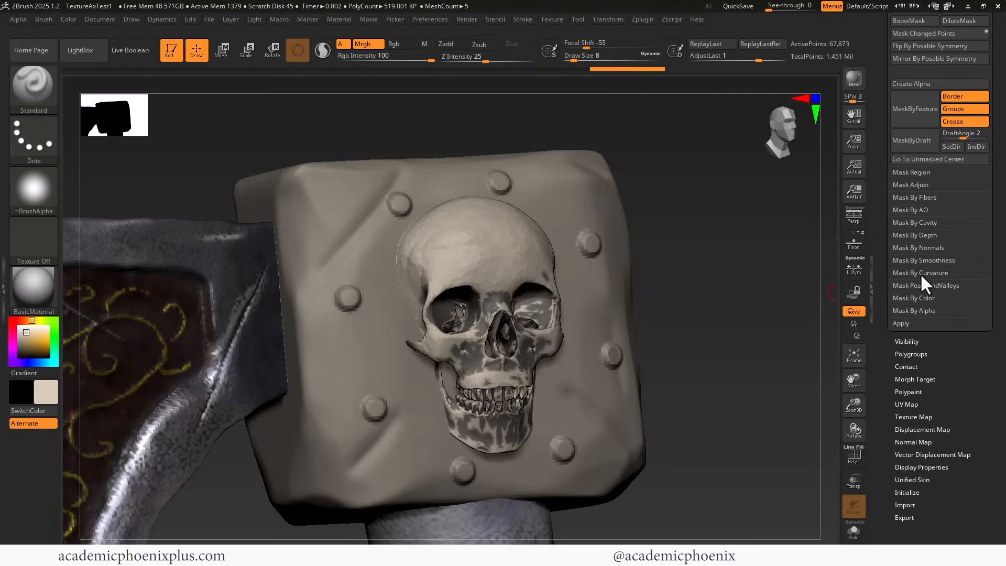
{"action": "left_click", "coordinate": [919, 272]}
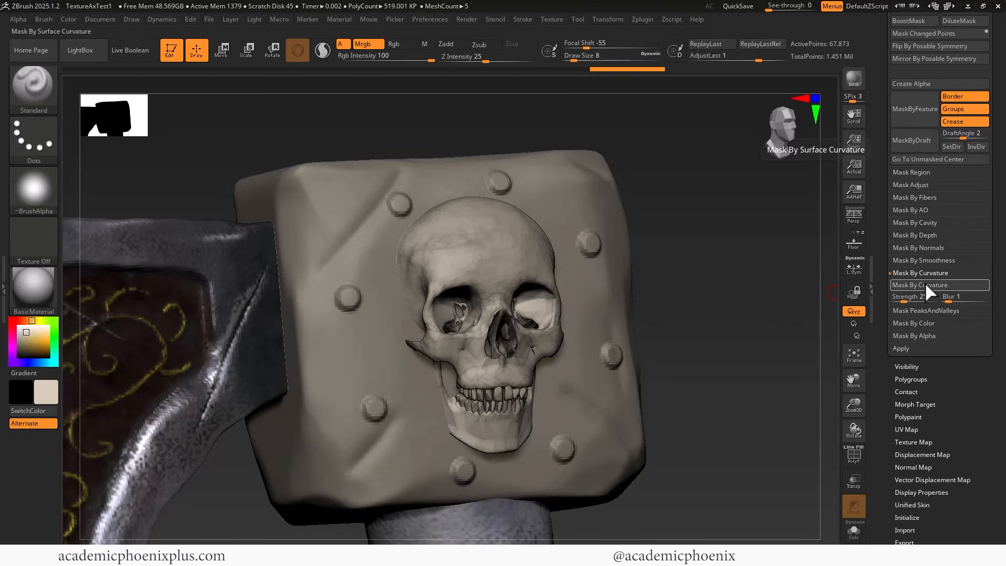
{"action": "left_click", "coordinate": [914, 296]}
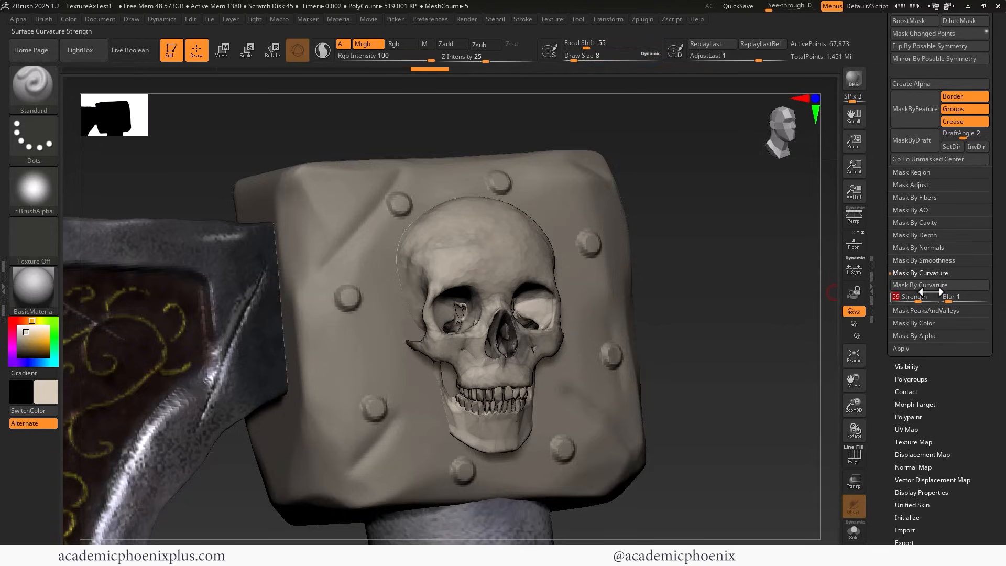